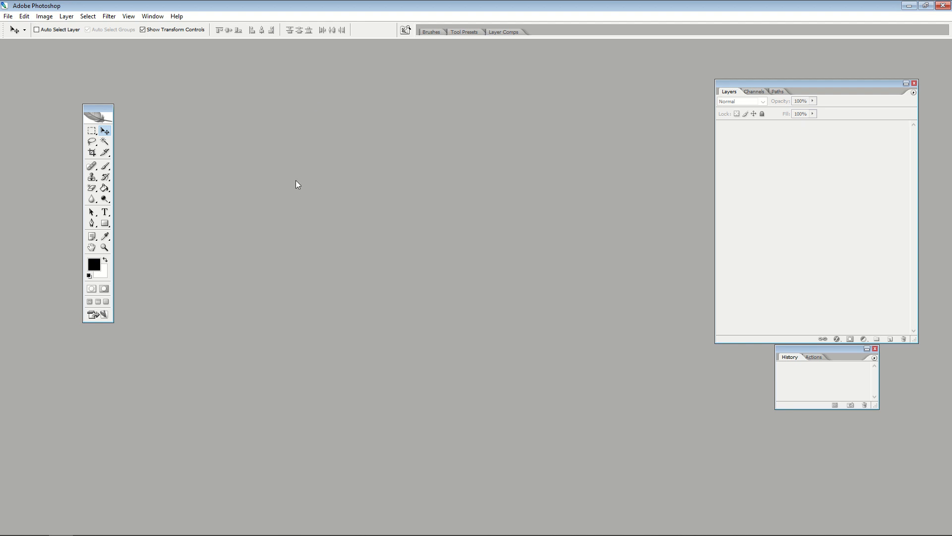
mouse_move(25, 25)
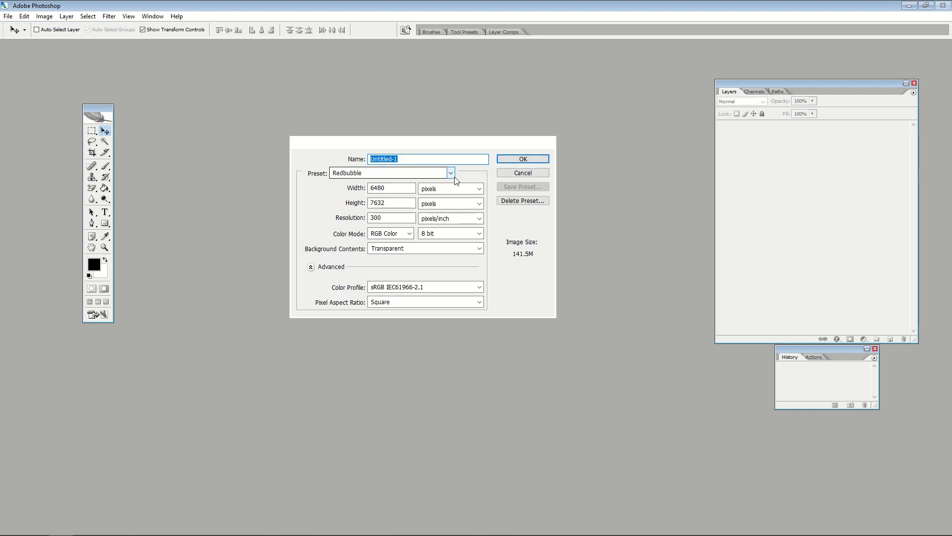
mouse_move(391, 174)
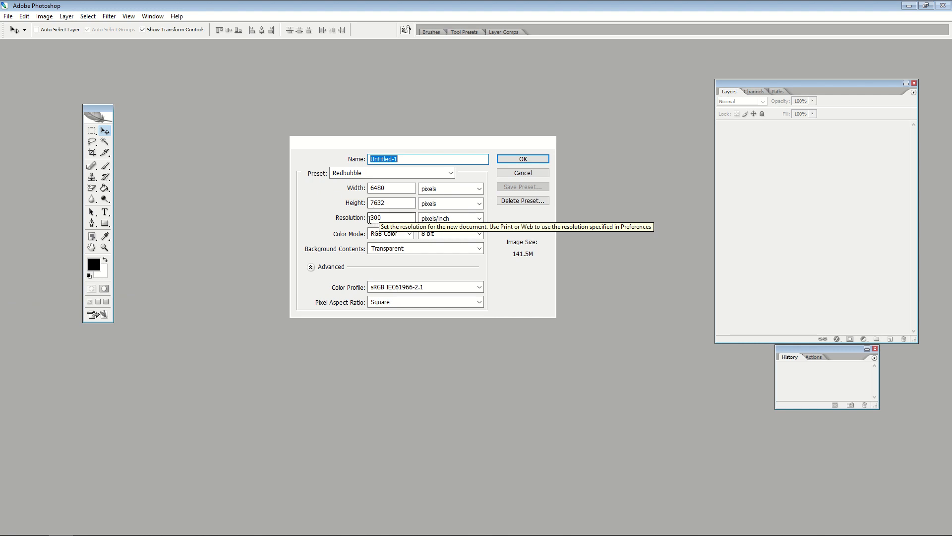
mouse_move(382, 240)
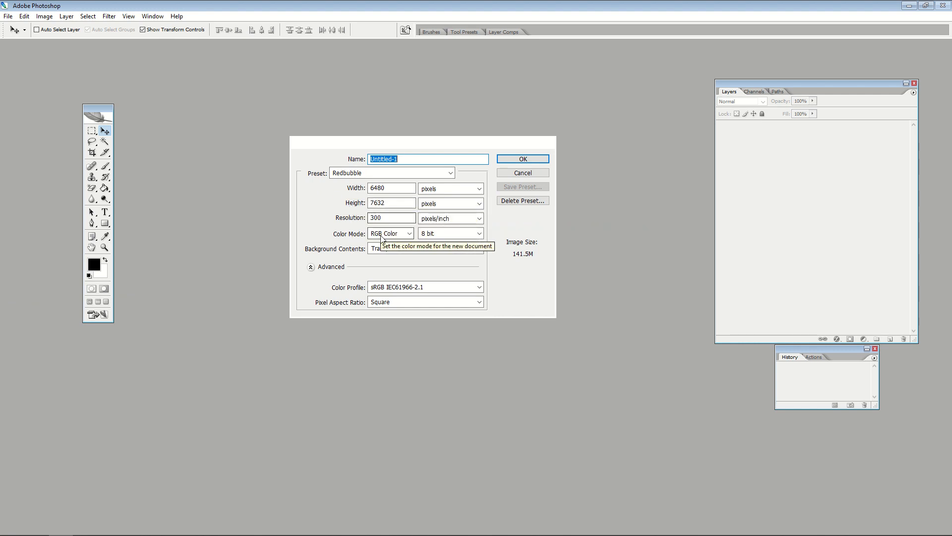
Create a transparent 6480 × 7632 px, 300 ppi RGB document from the Redbubble preset
click(521, 159)
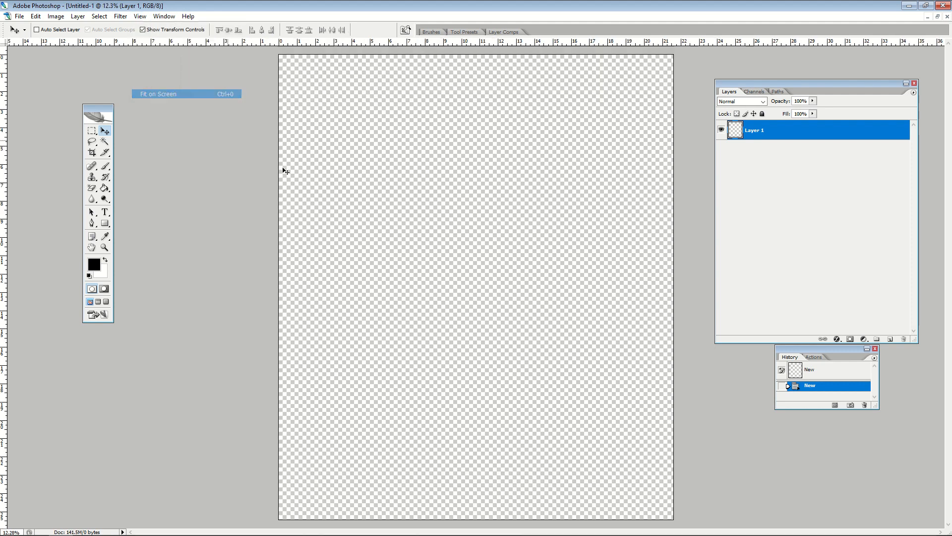
mouse_move(444, 293)
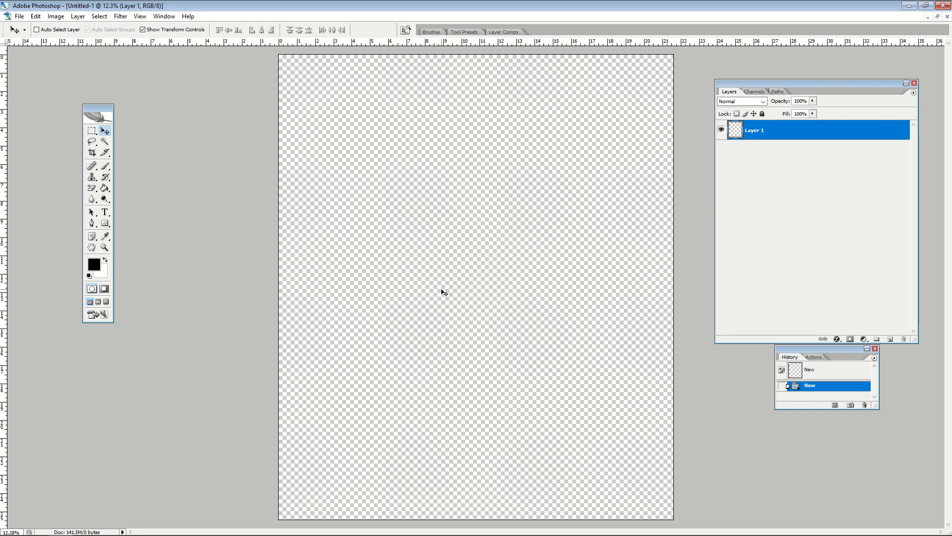
mouse_move(294, 236)
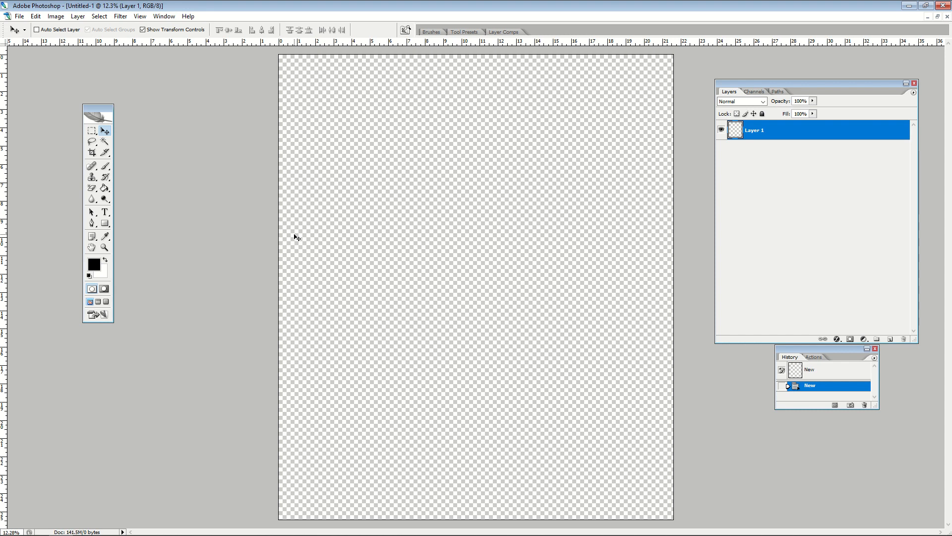
Bring up the File menu over the blank transparent canvas
click(19, 16)
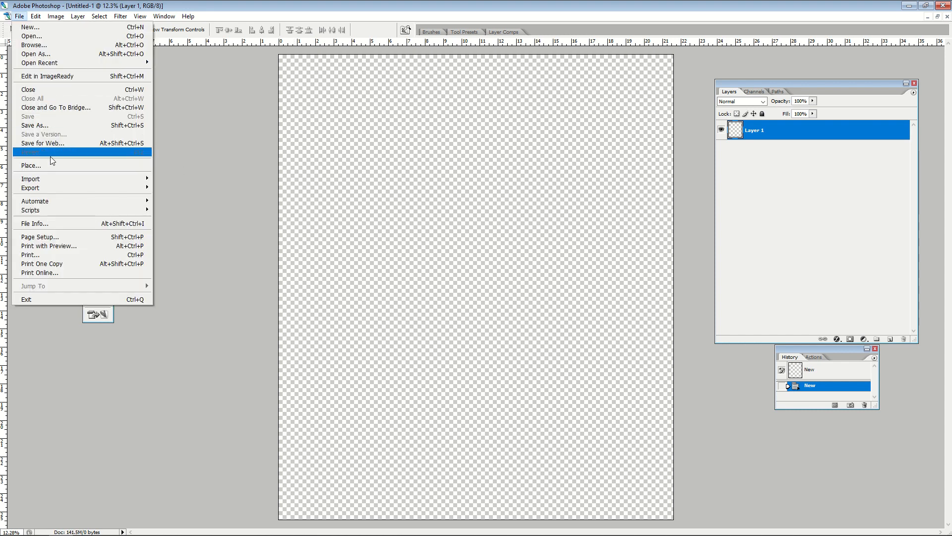
Place the FLAG OF THE UNITED STATES image onto the canvas
click(30, 165)
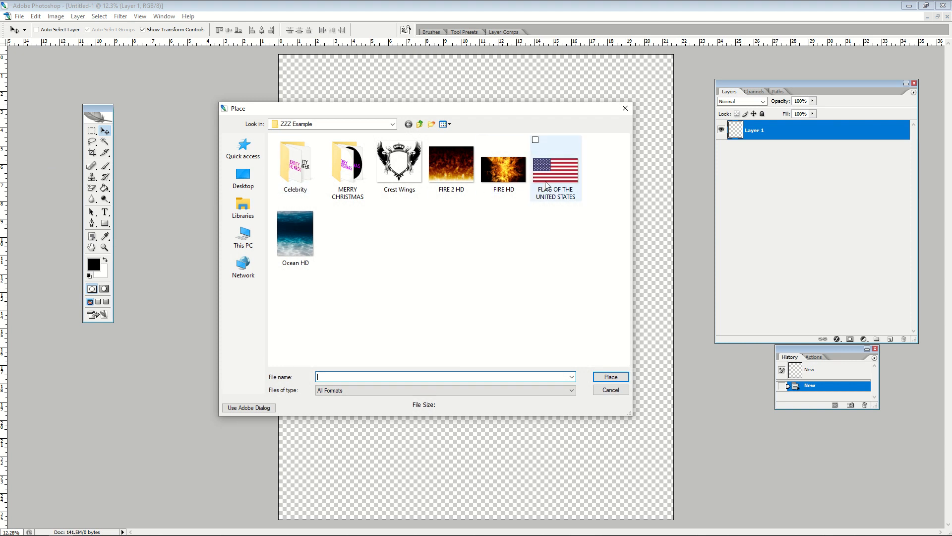
double_click(554, 164)
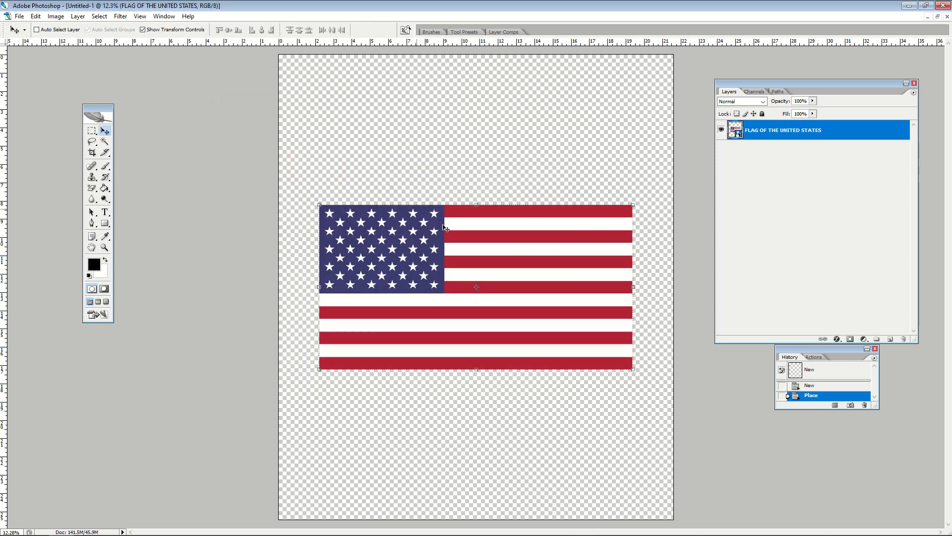
mouse_move(462, 251)
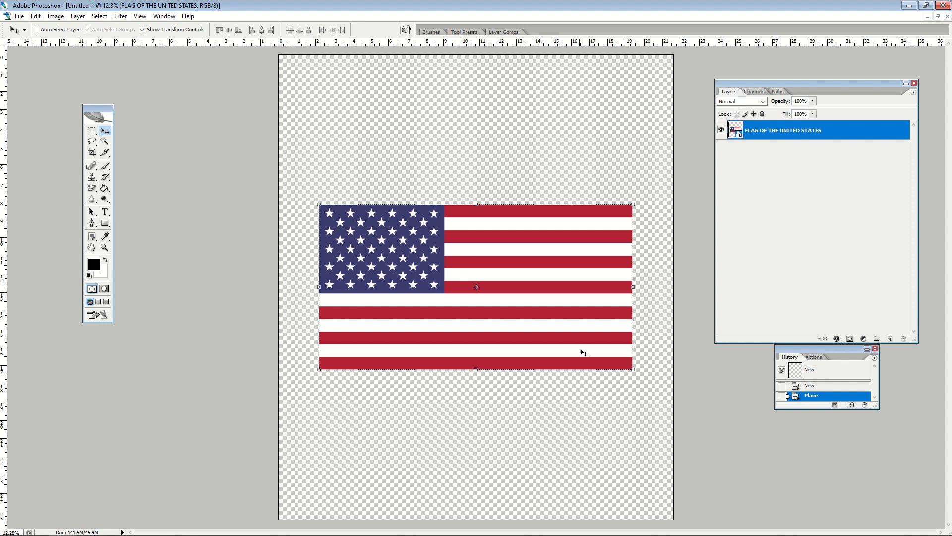
mouse_move(515, 306)
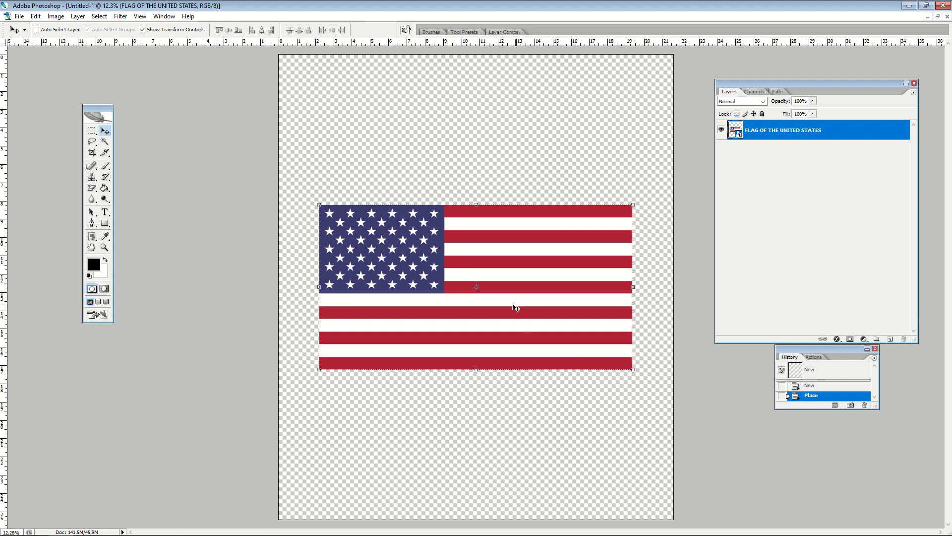
mouse_move(430, 281)
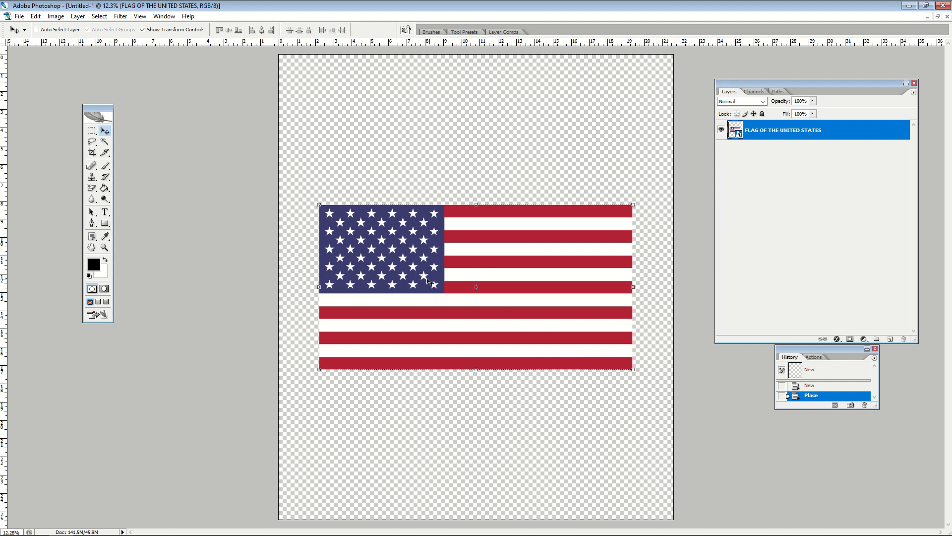
mouse_move(360, 337)
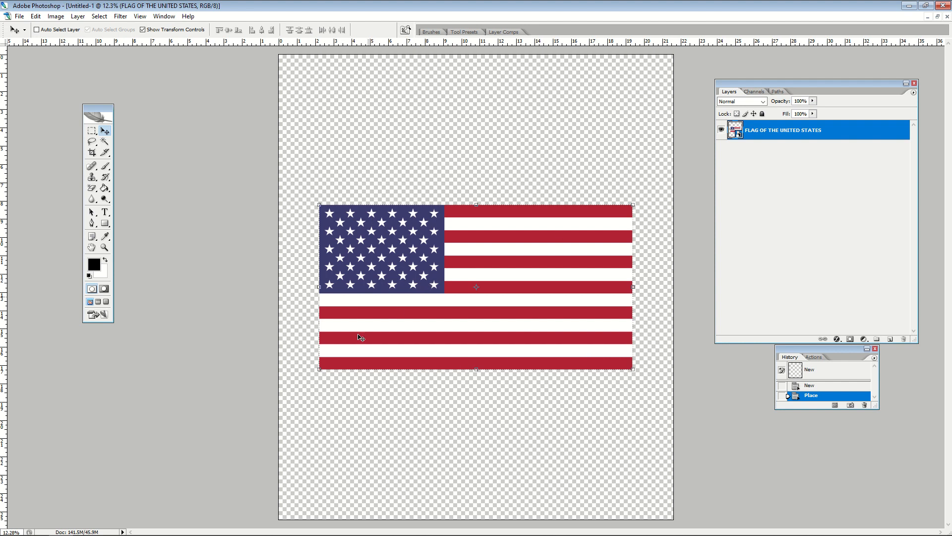
mouse_move(631, 370)
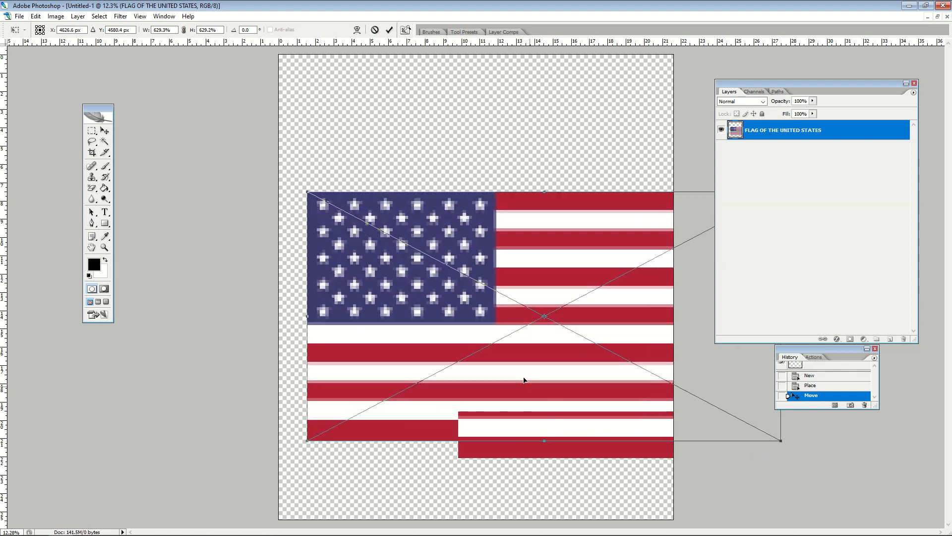
Enlarge the flag, shift it right across the canvas, and add an empty layer above
drag(543, 316, 544, 295)
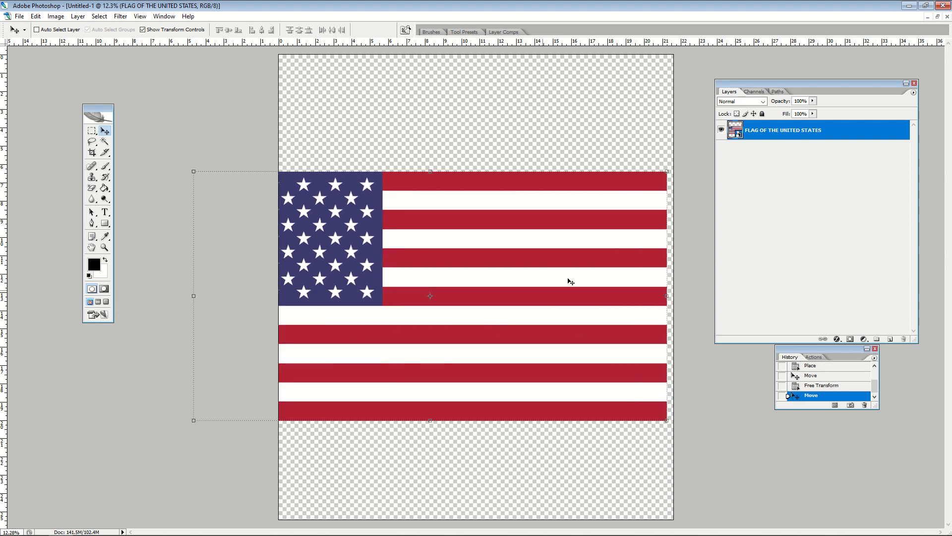
drag(430, 296, 571, 289)
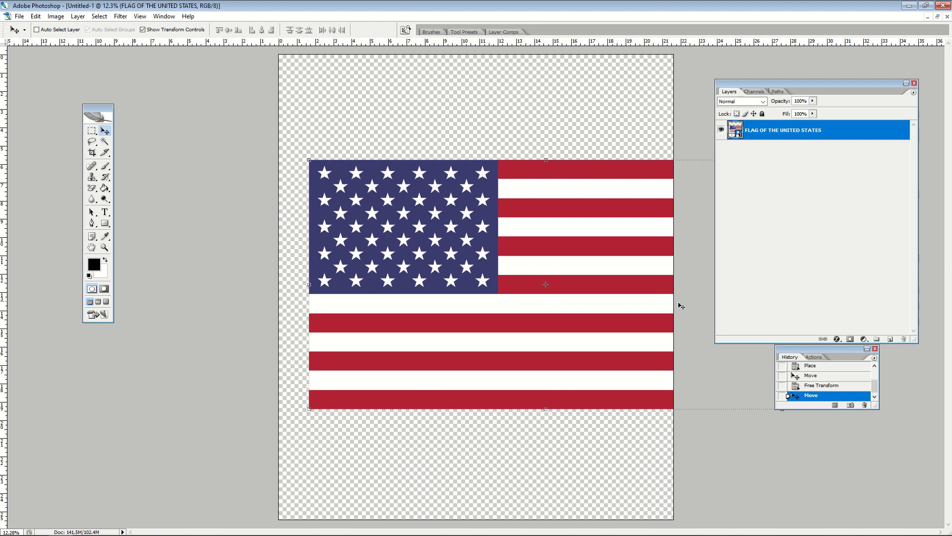
click(889, 339)
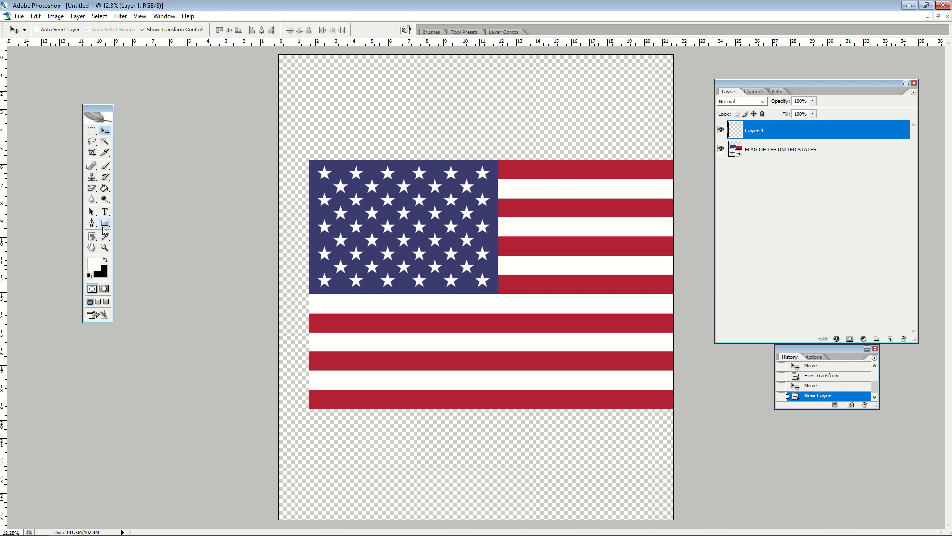
click(104, 224)
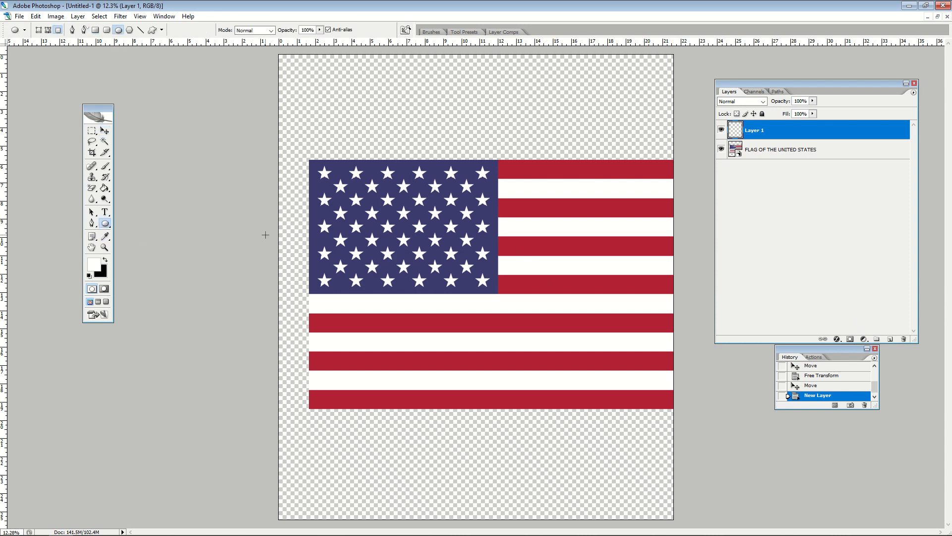
drag(346, 181, 456, 286)
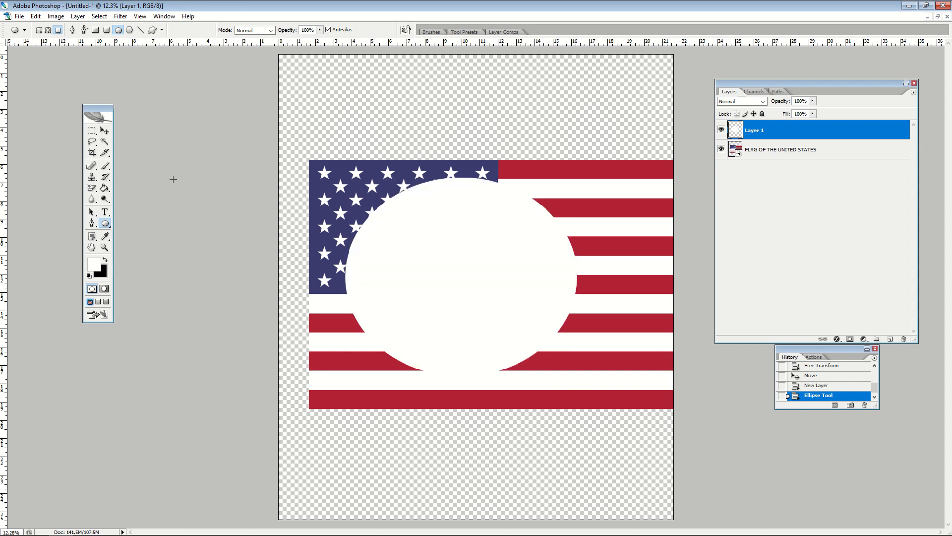
click(105, 131)
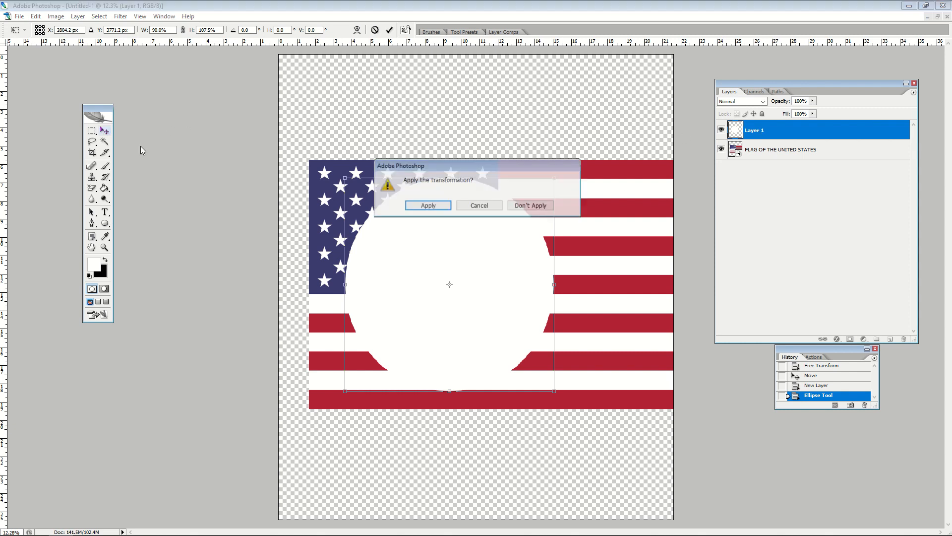
click(428, 205)
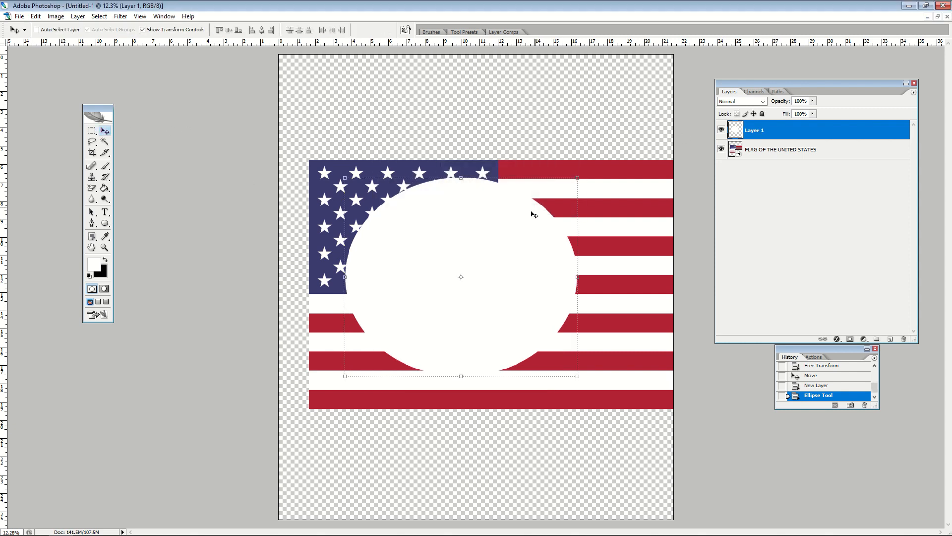
right_click(753, 130)
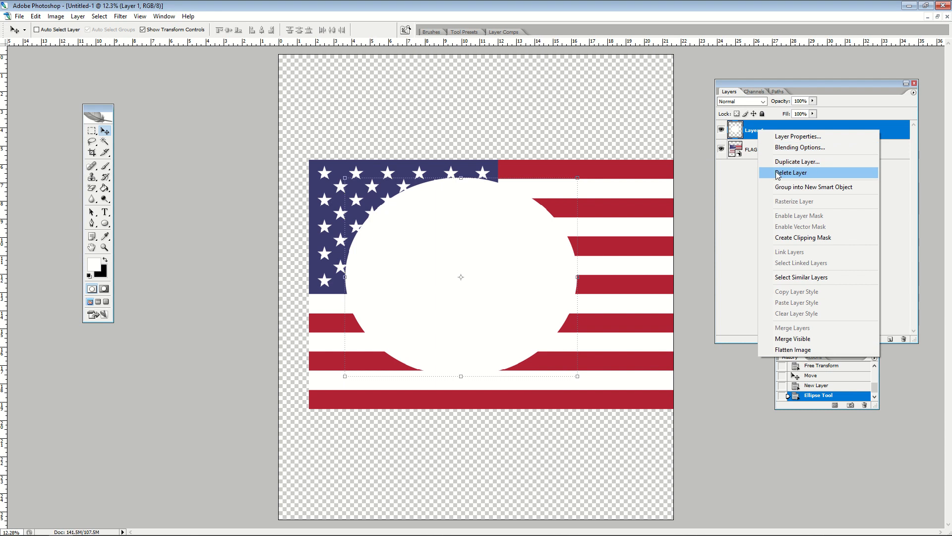
click(792, 172)
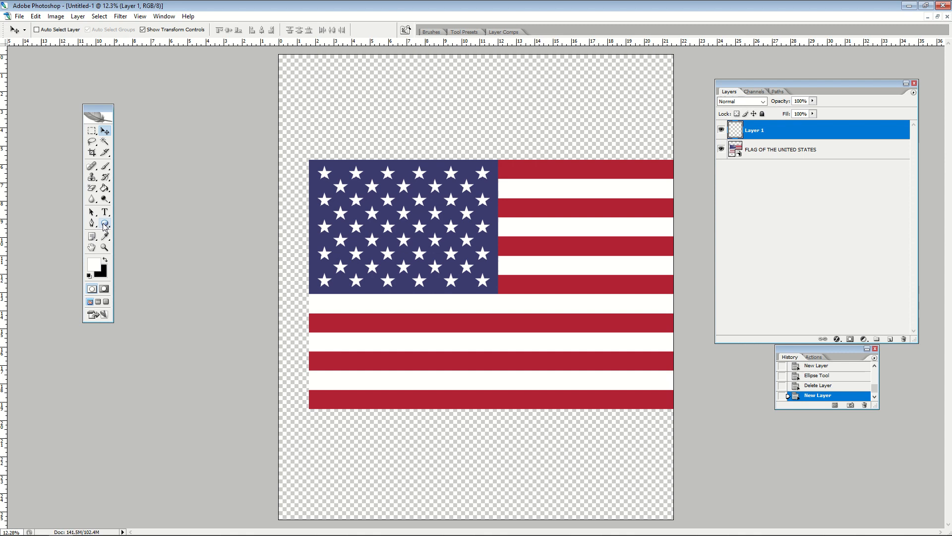
Draw a large white circle over the flag with the Ellipse tool
click(106, 222)
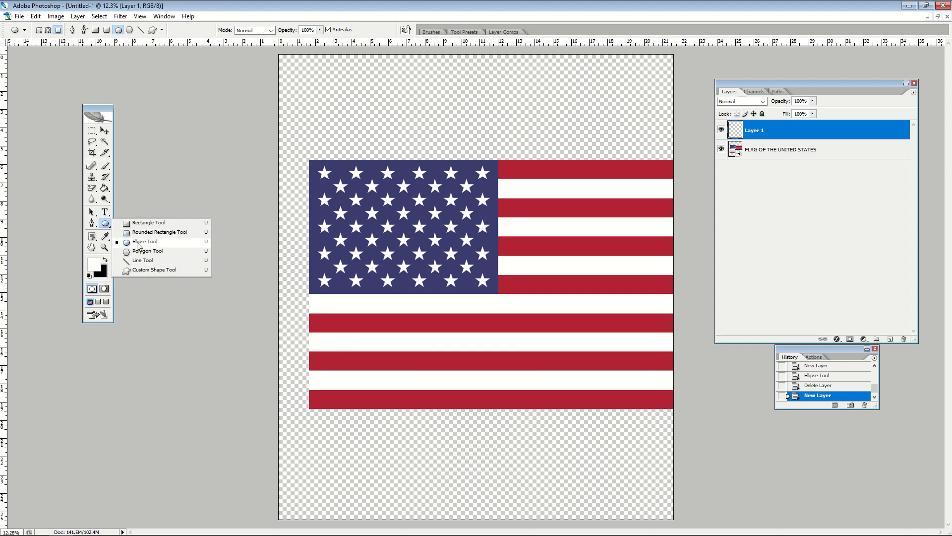
click(144, 242)
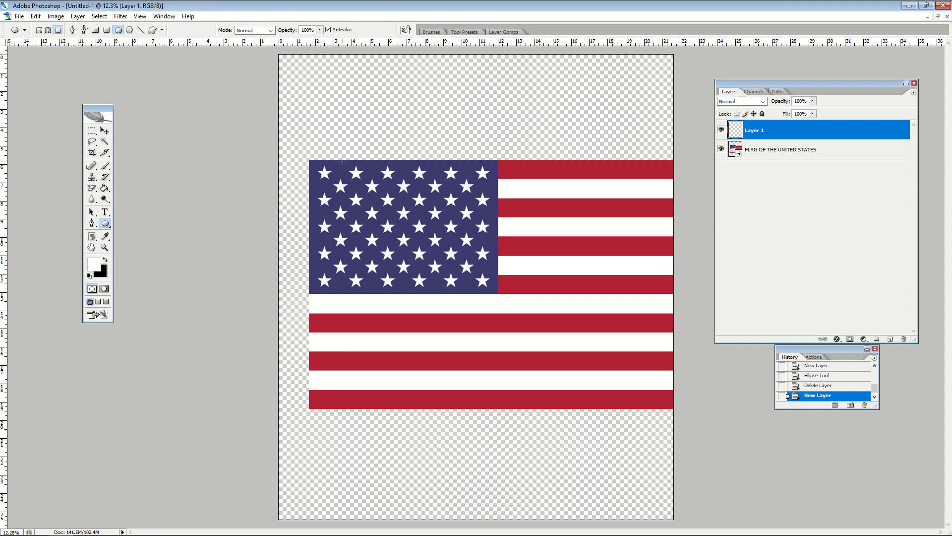
drag(343, 160, 669, 405)
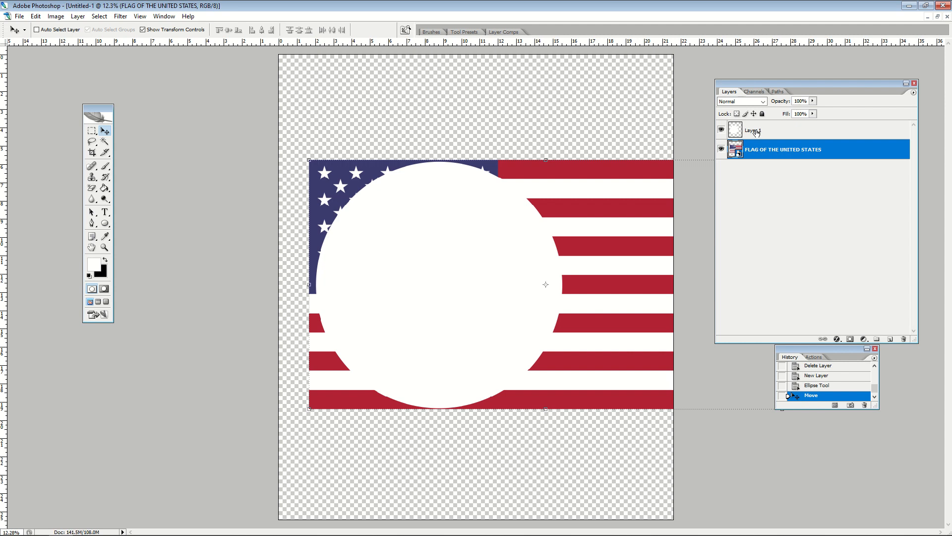
click(753, 130)
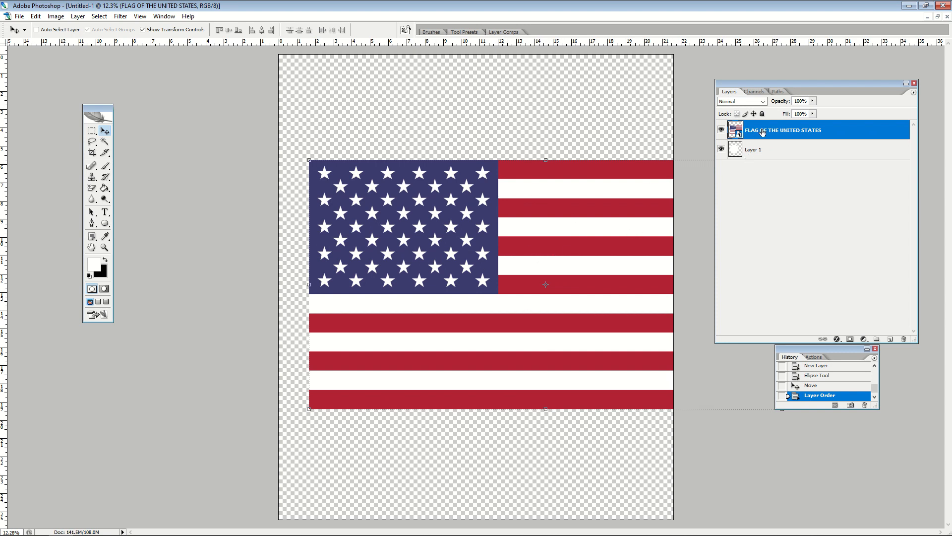
Select the circle layer together with the flag layer
click(753, 149)
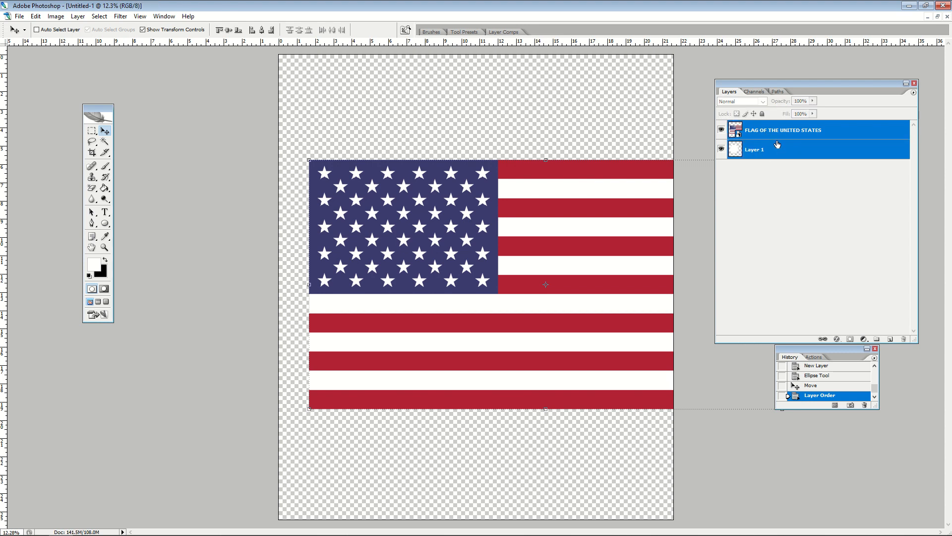
mouse_move(768, 150)
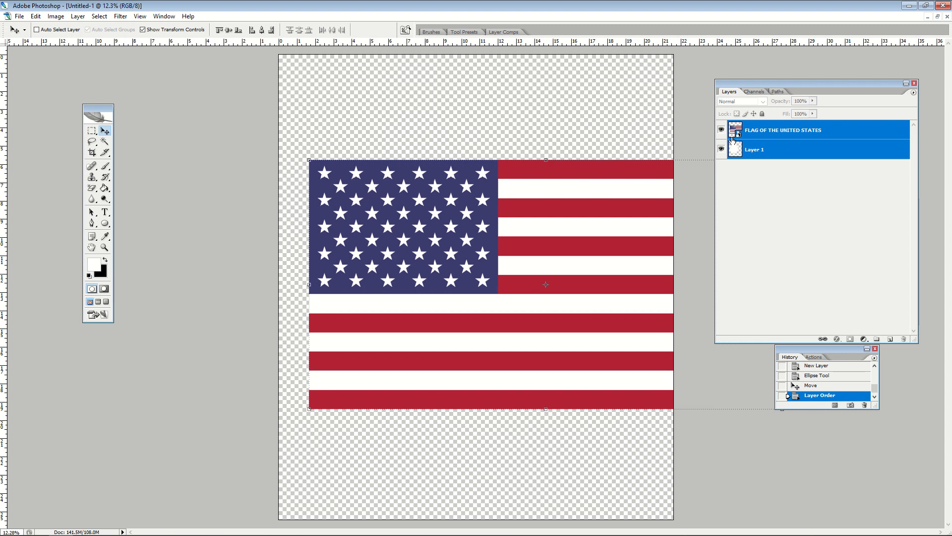
mouse_move(749, 141)
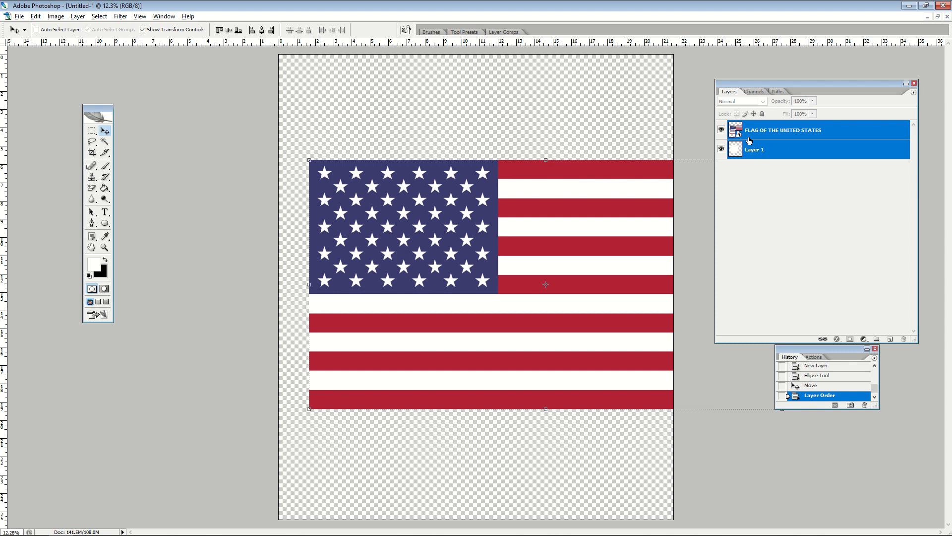
mouse_move(757, 136)
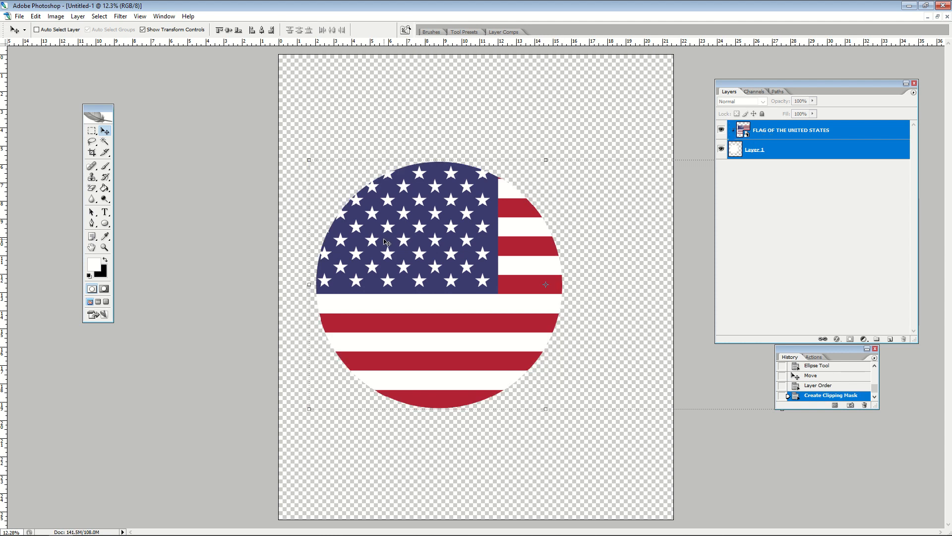
mouse_move(450, 319)
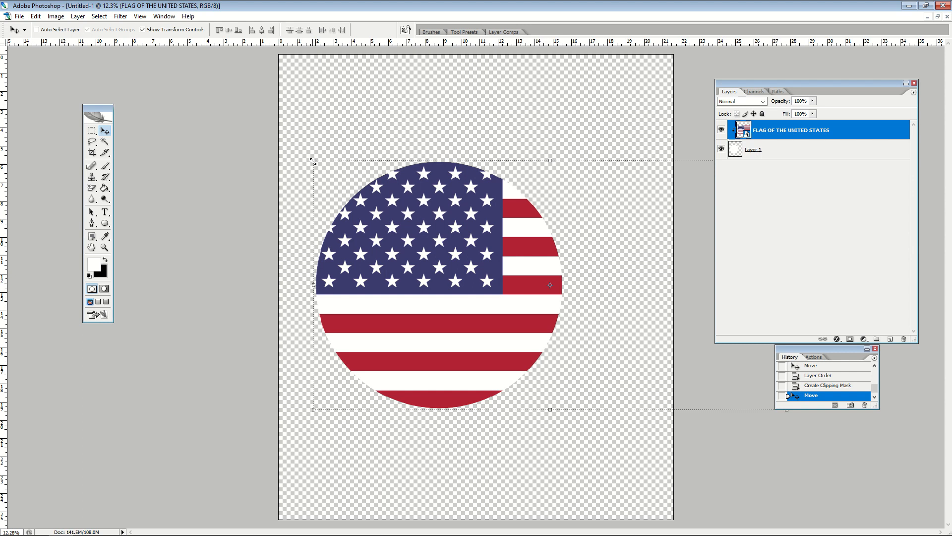
Scale up the flag inside the circle, nudge it down, and select Layer 1 too
key(ctrl+t)
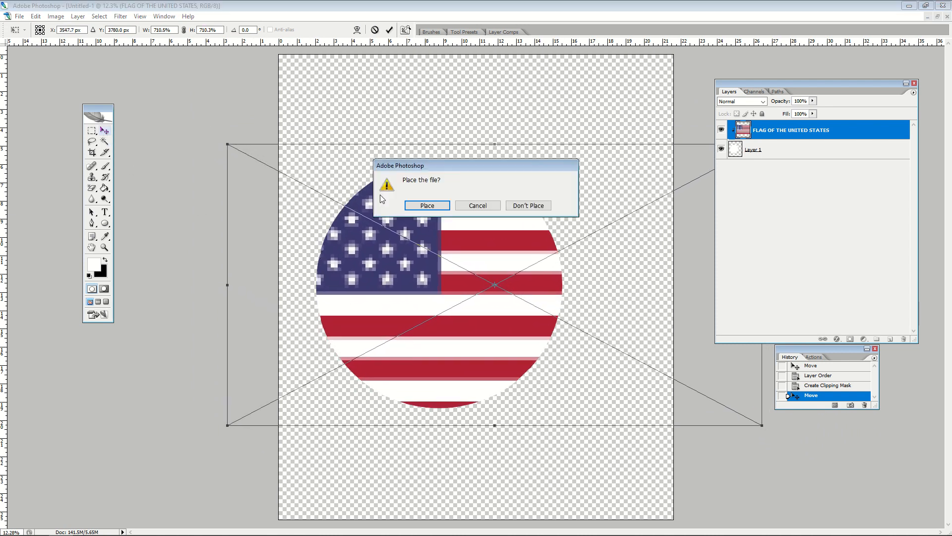
click(426, 205)
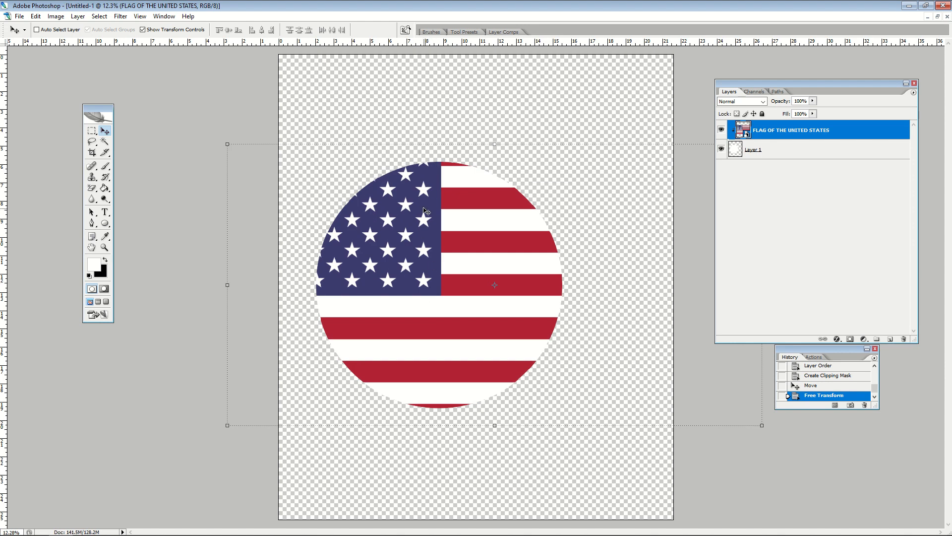
drag(425, 213, 436, 249)
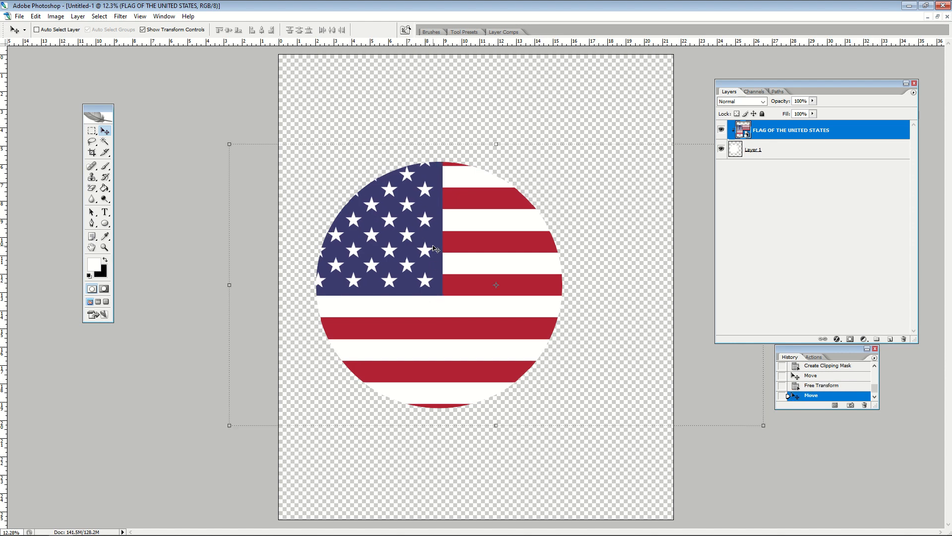
mouse_move(501, 302)
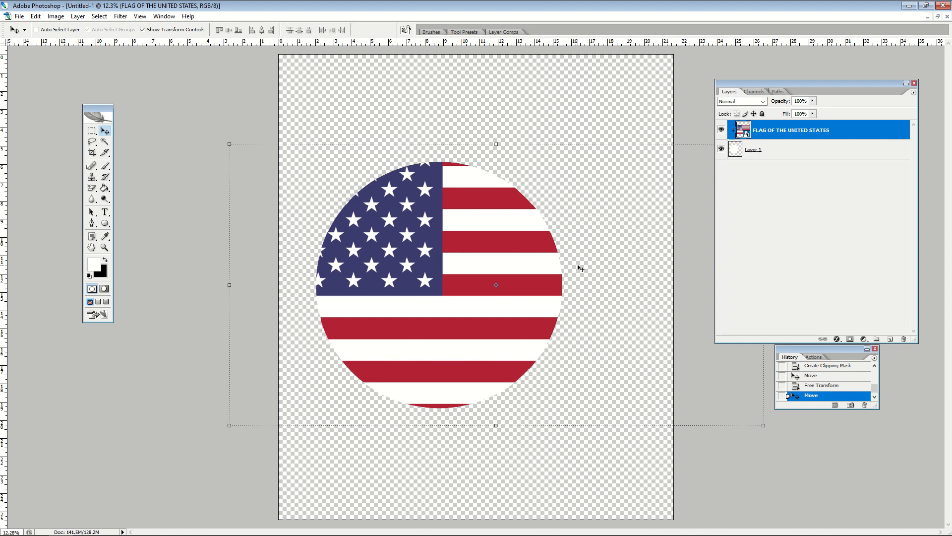
mouse_move(785, 149)
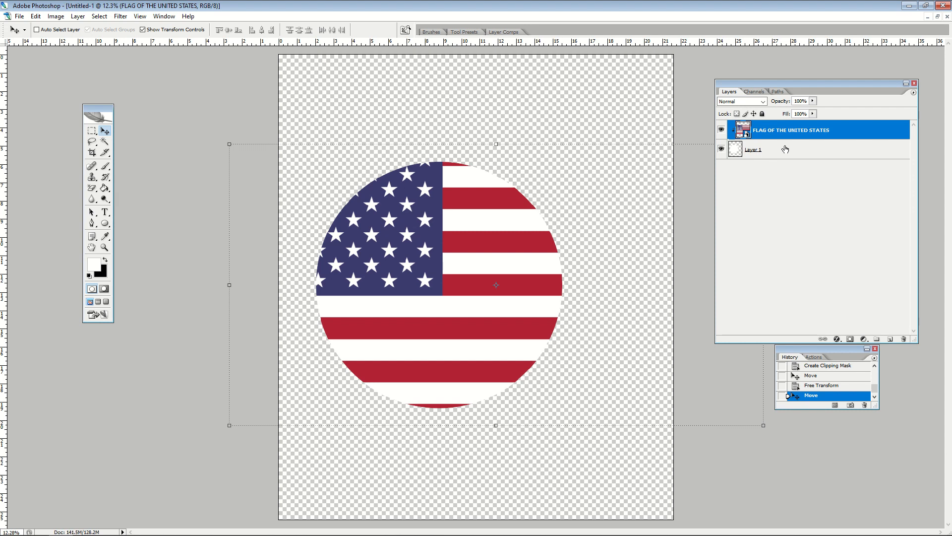
click(756, 149)
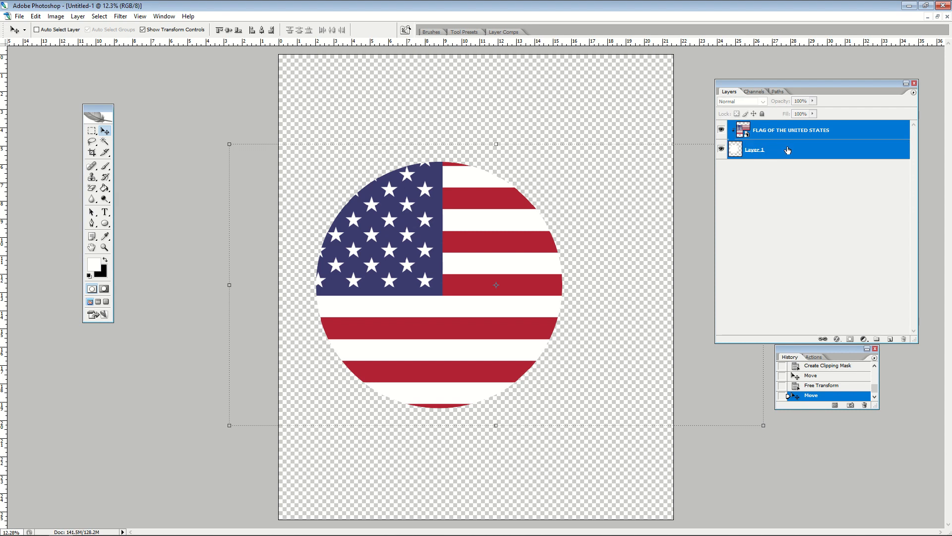
Merge the flag and circle into one layer, reposition it, and close the document
right_click(755, 150)
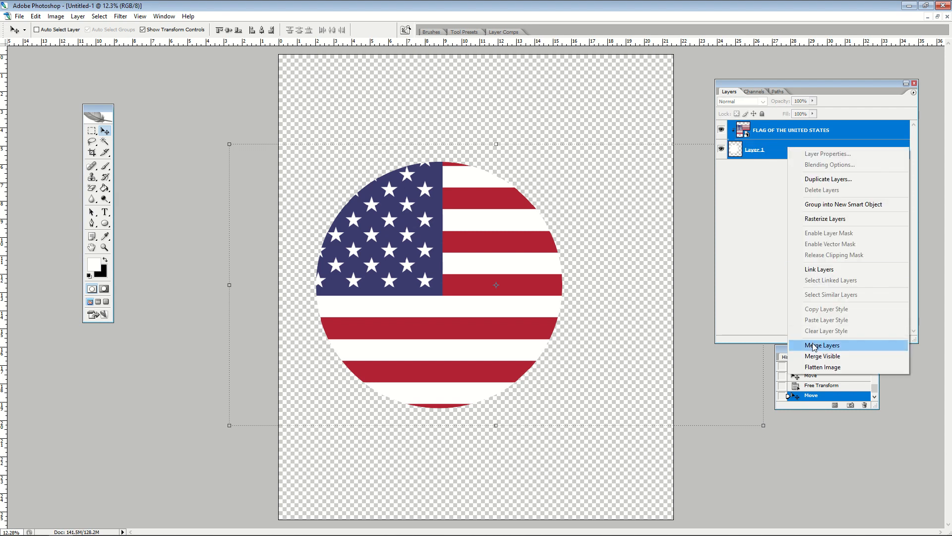
click(822, 345)
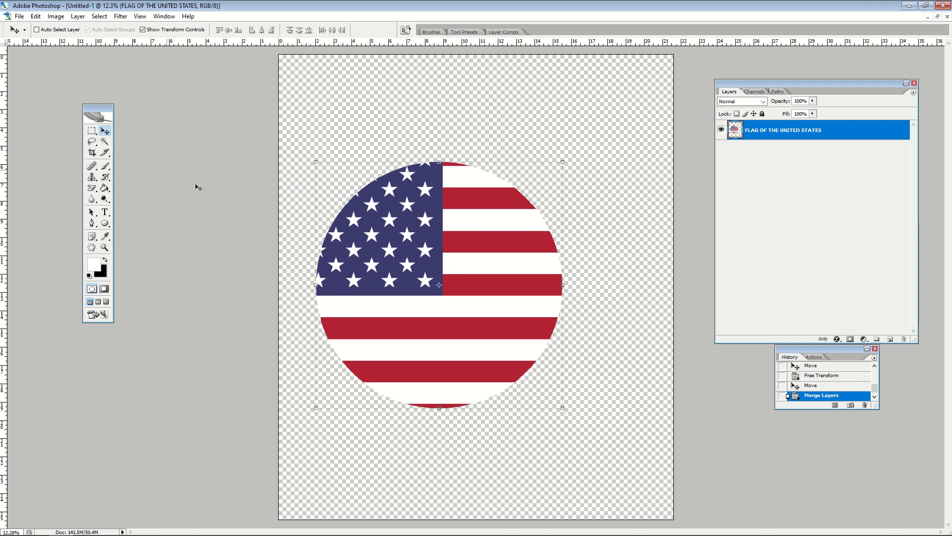
drag(439, 284, 439, 249)
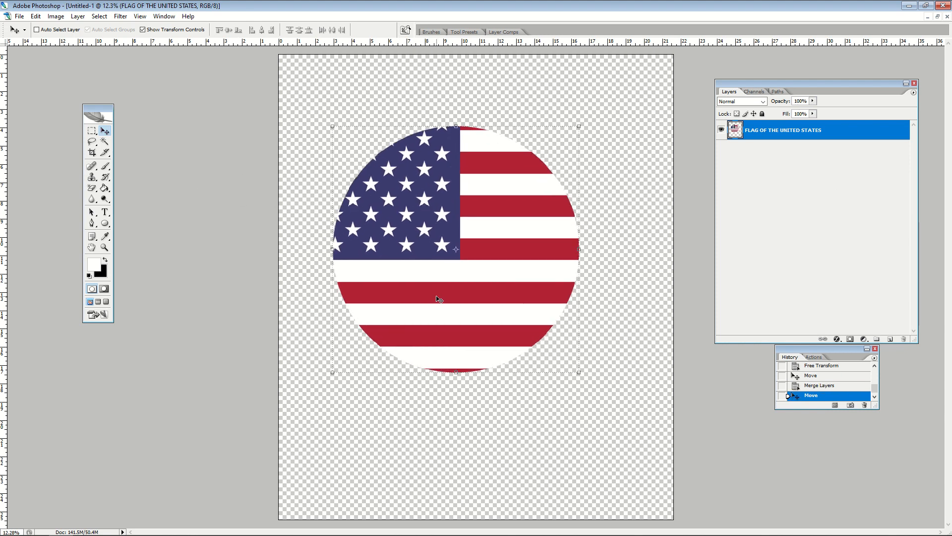
drag(455, 373, 450, 460)
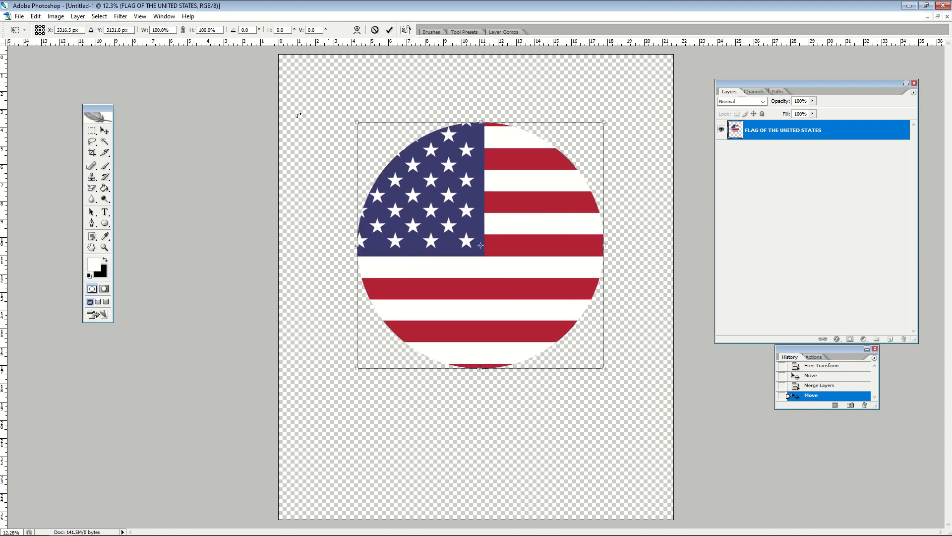
click(27, 89)
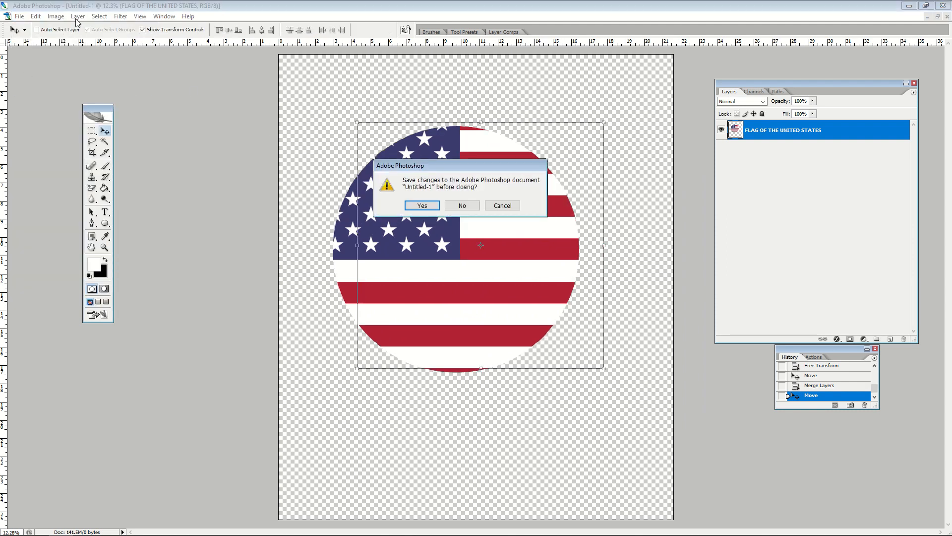
Discard the flag document's changes and create a new transparent Redbubble-preset document
click(461, 205)
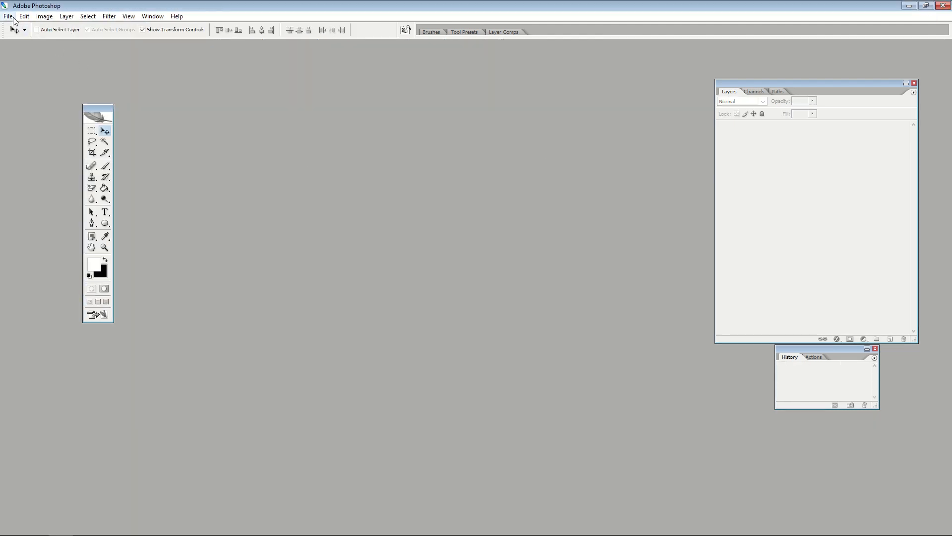
click(8, 16)
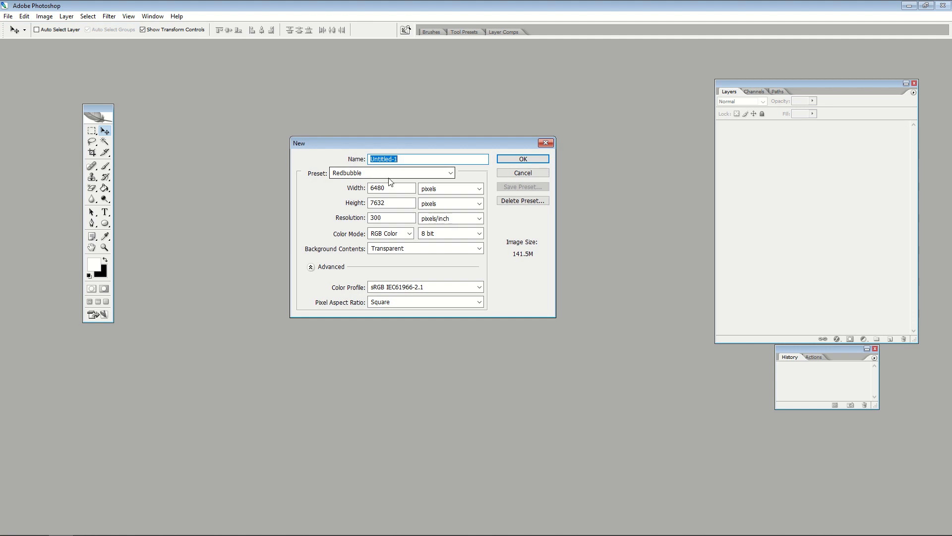
click(521, 159)
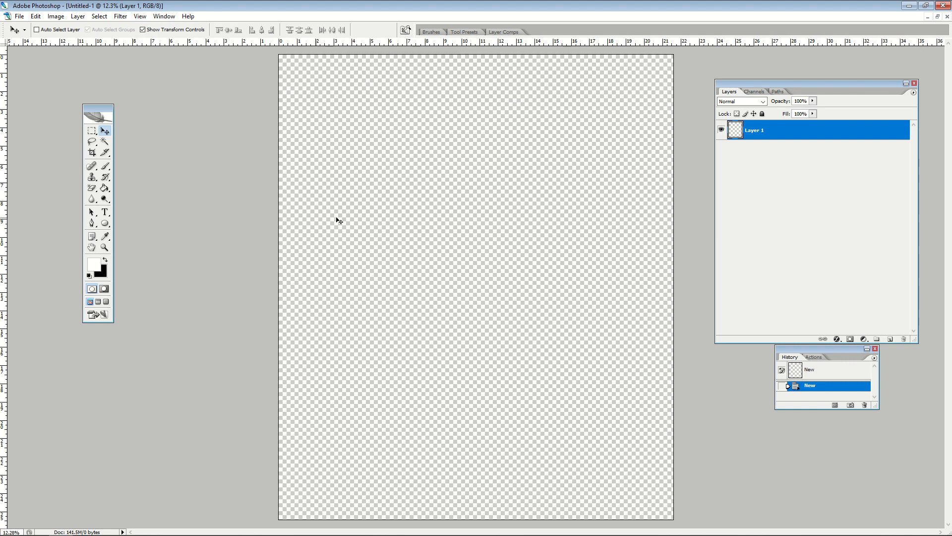
mouse_move(377, 162)
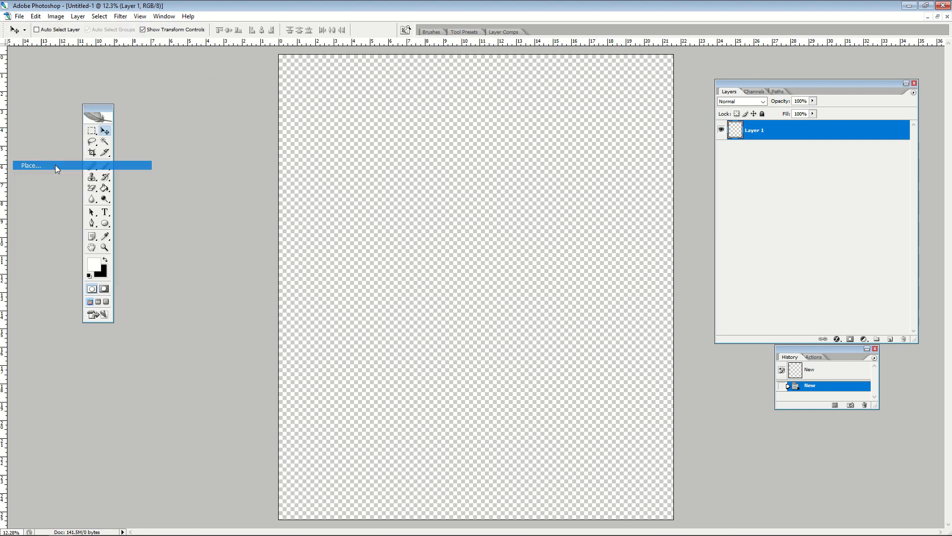
Place the Crest Wings image and enlarge it to span the canvas width
click(30, 165)
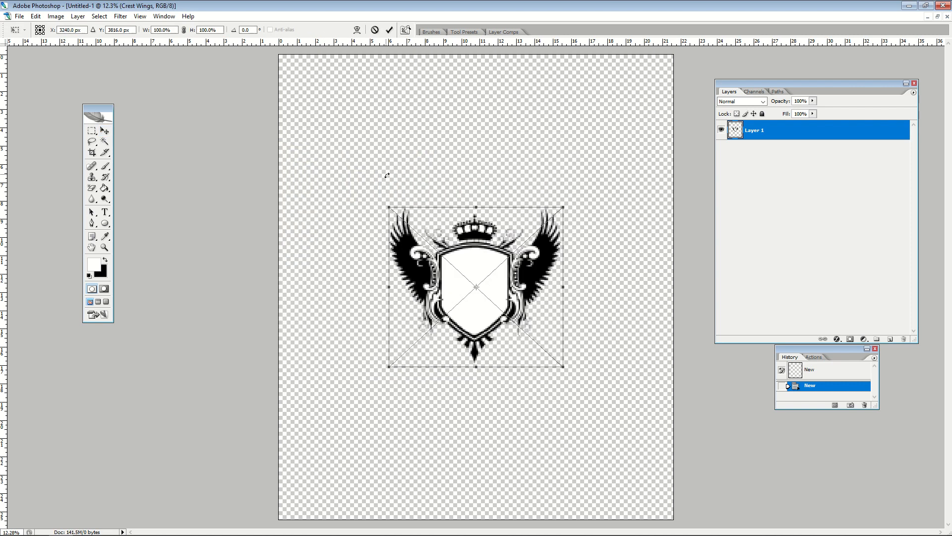
double_click(755, 129)
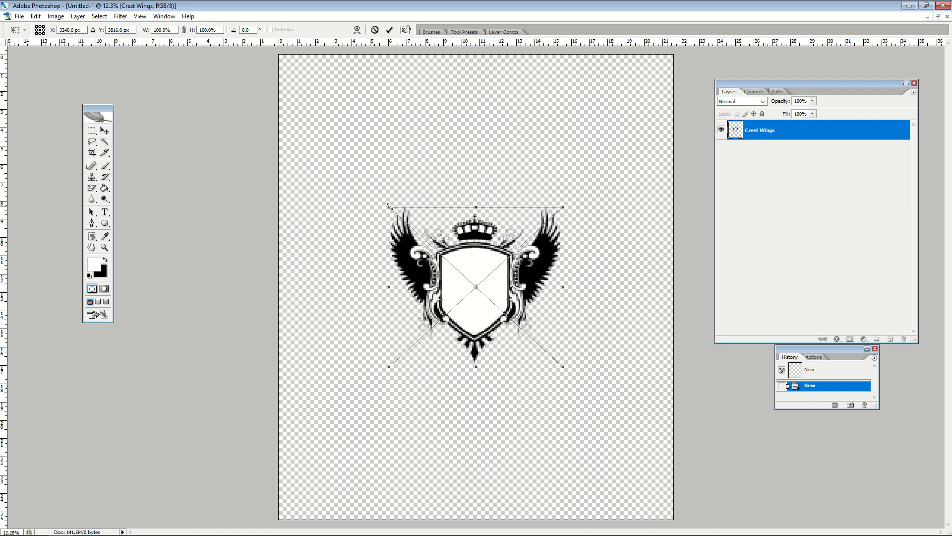
drag(564, 367, 582, 372)
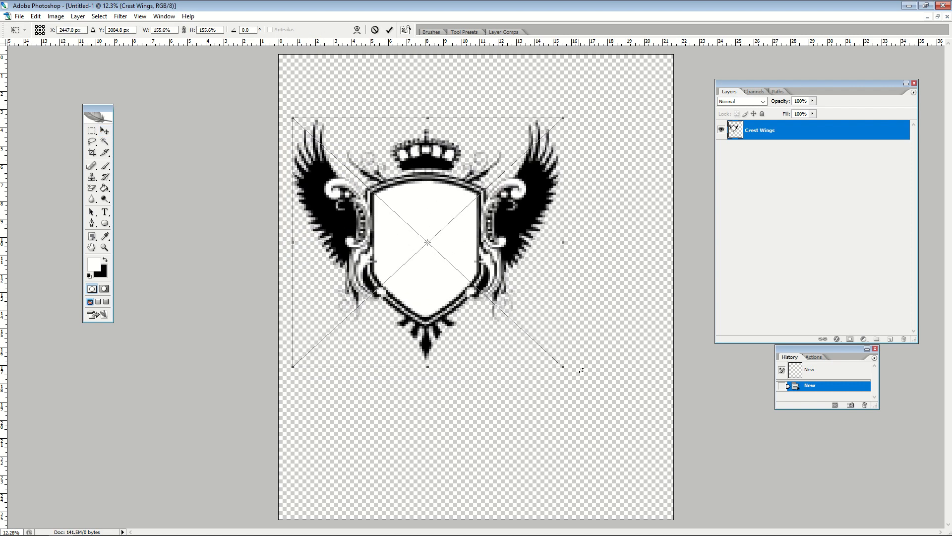
drag(562, 366, 658, 460)
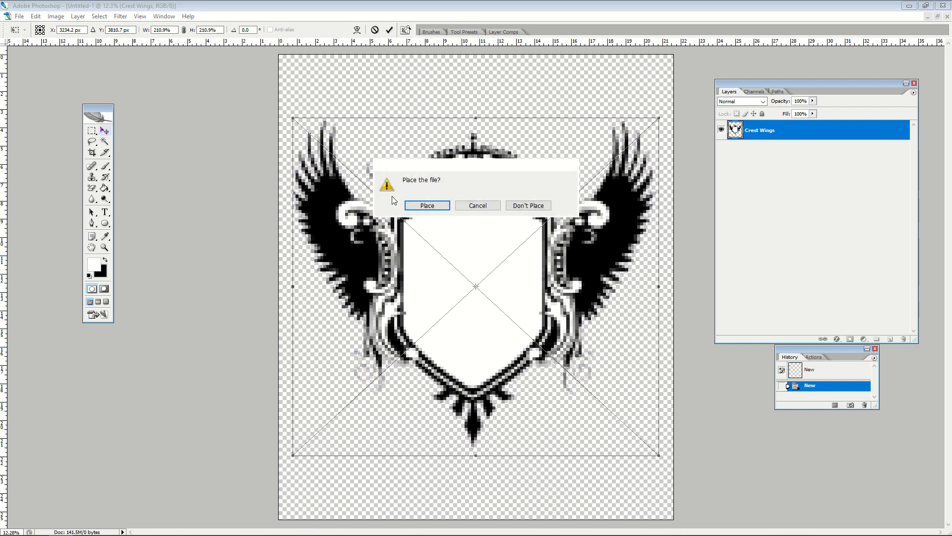
click(427, 206)
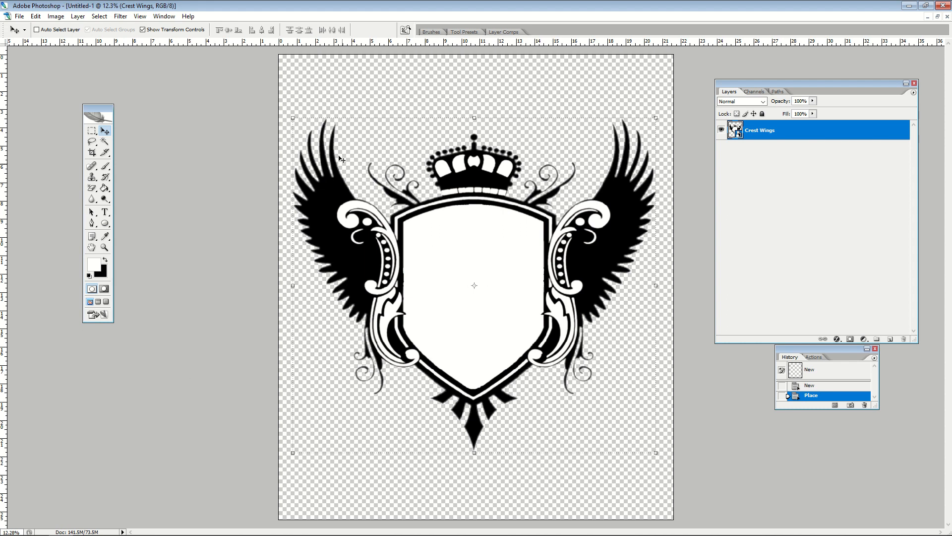
mouse_move(486, 222)
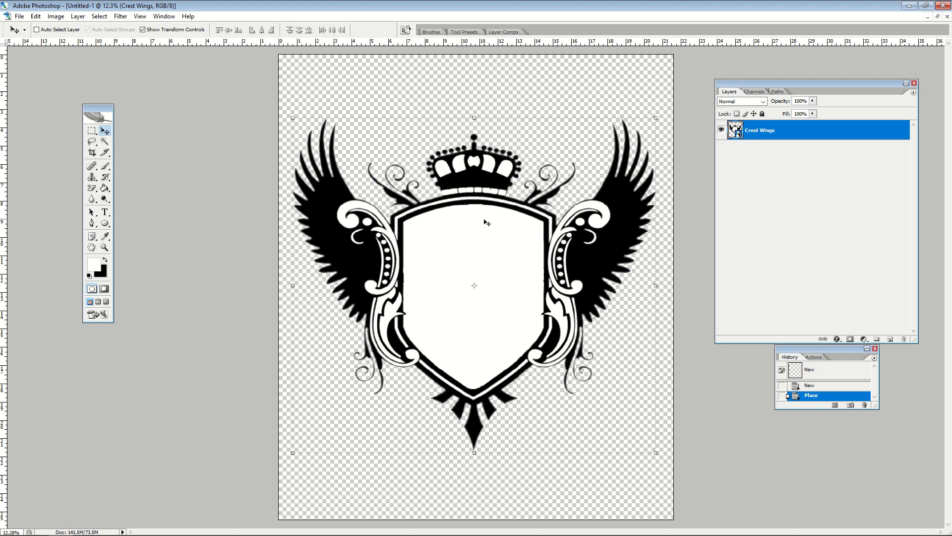
mouse_move(815, 298)
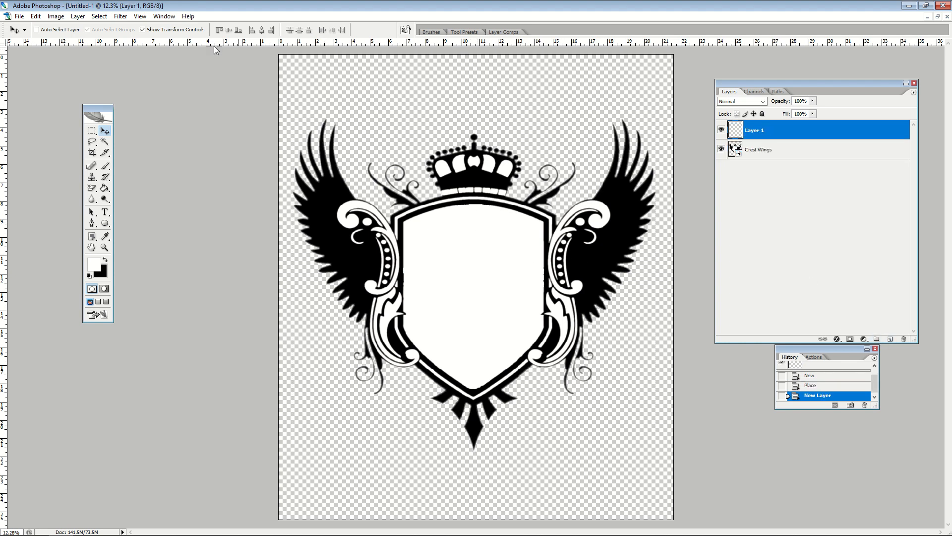
Place the FIRE 2 HD image and clip it to the Crest Wings layer
click(19, 16)
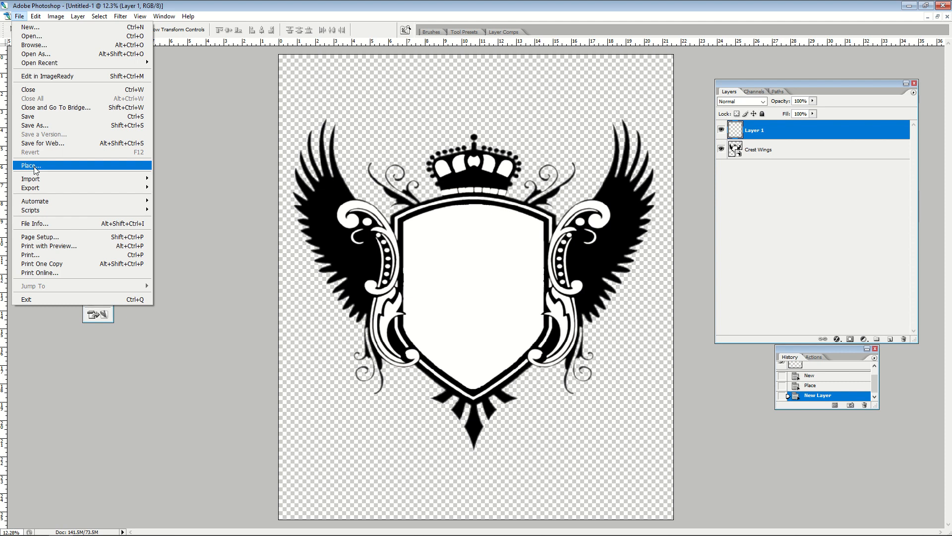
click(30, 164)
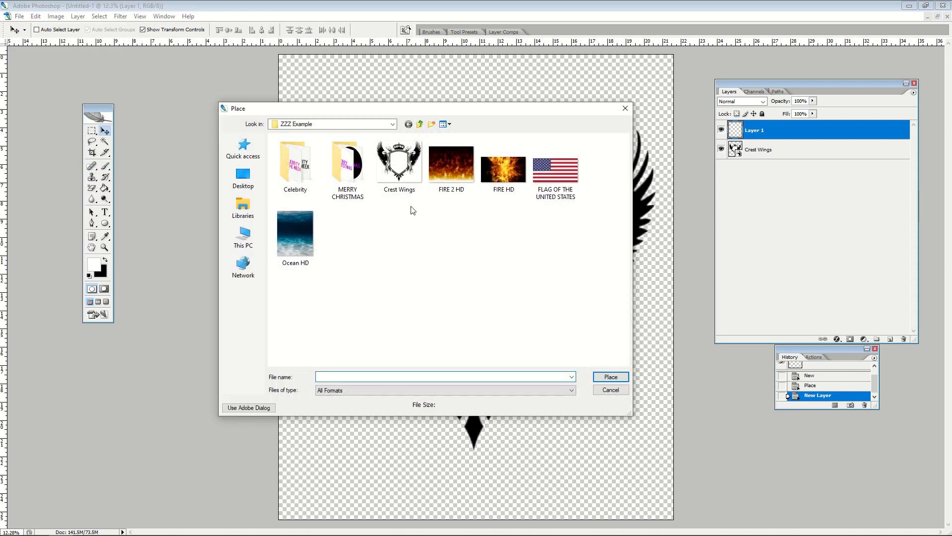
click(451, 164)
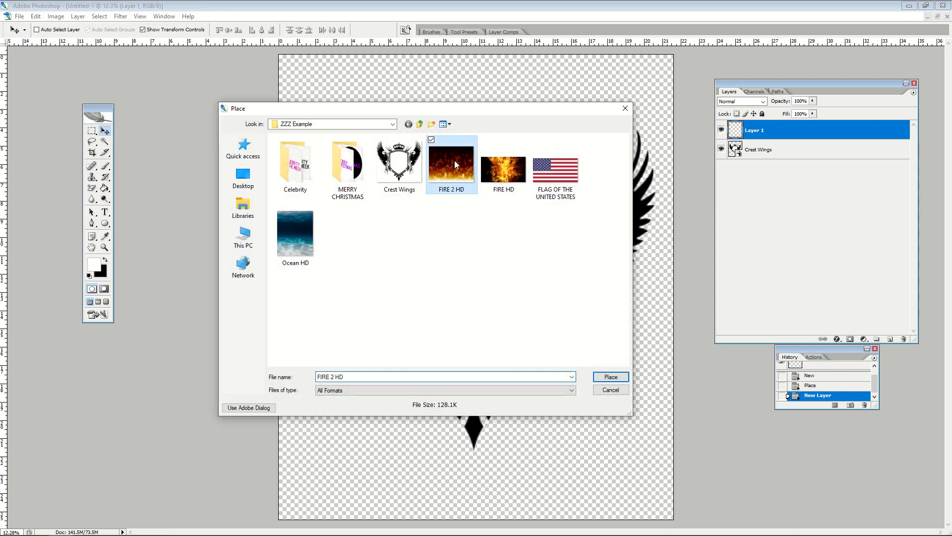
click(610, 377)
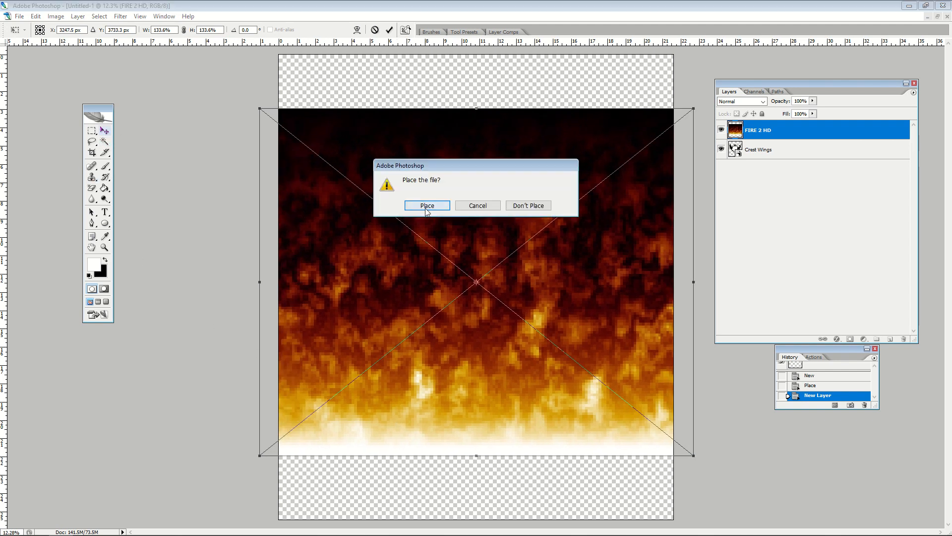
click(427, 205)
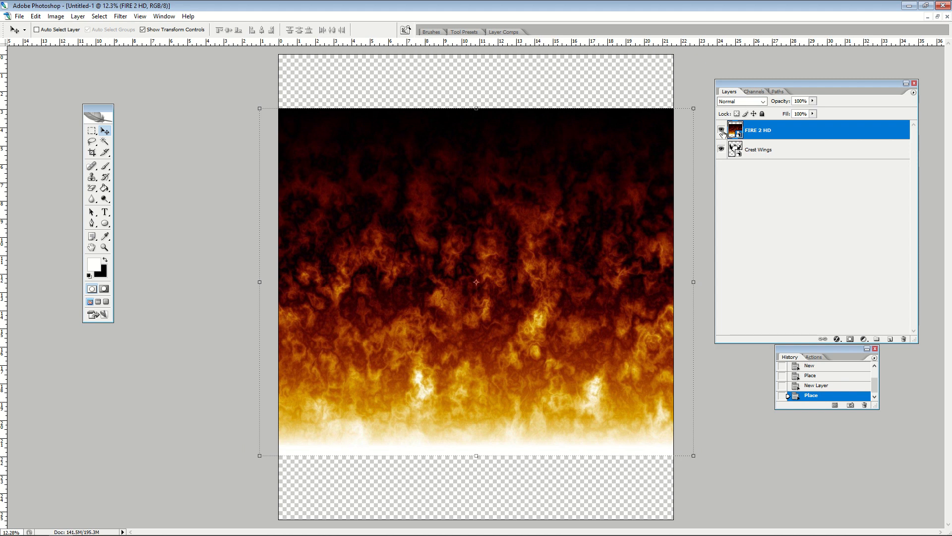
click(758, 150)
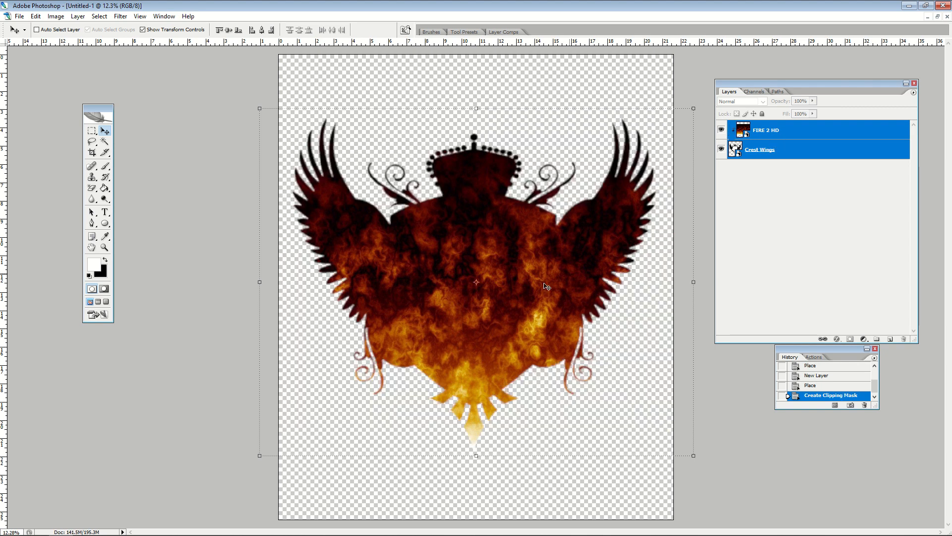
click(91, 131)
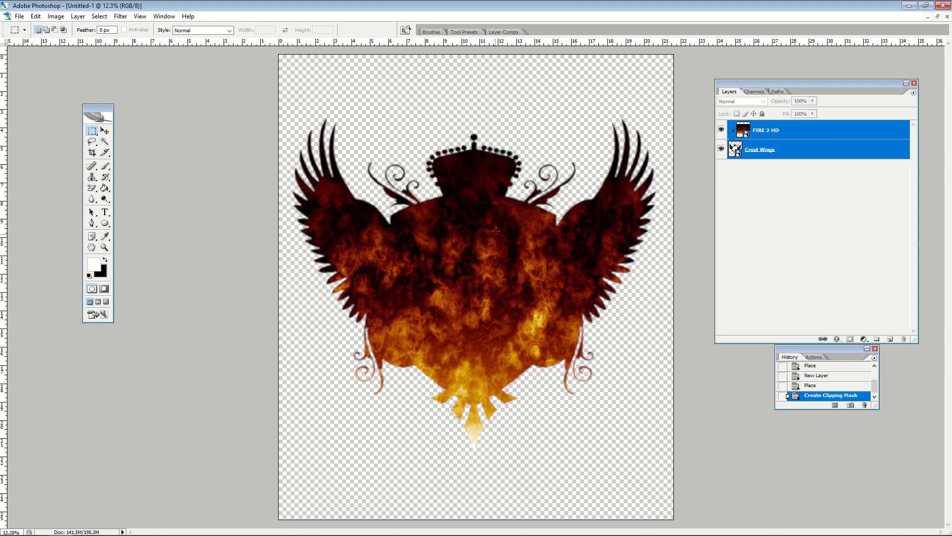
mouse_move(492, 324)
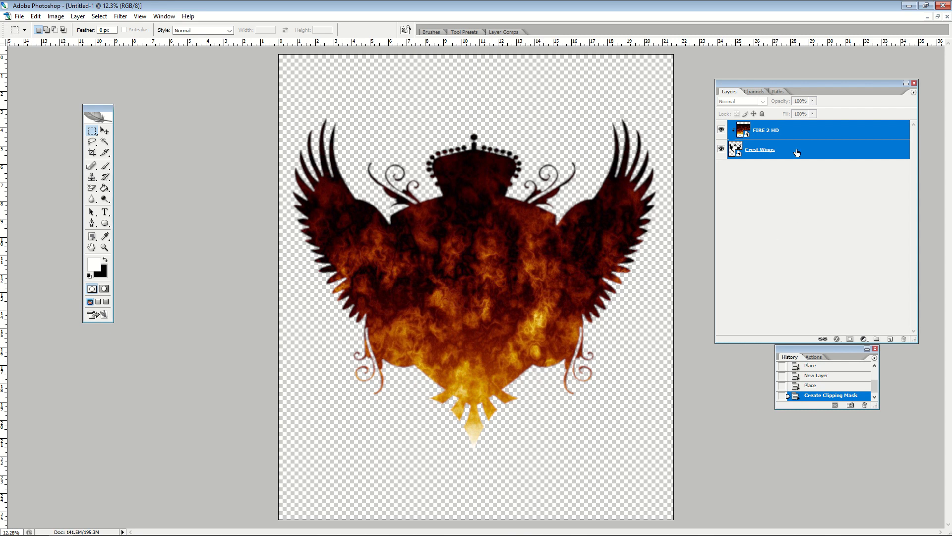
Merge the fire and crest layers, scale the result down slightly, and add a new layer
right_click(759, 149)
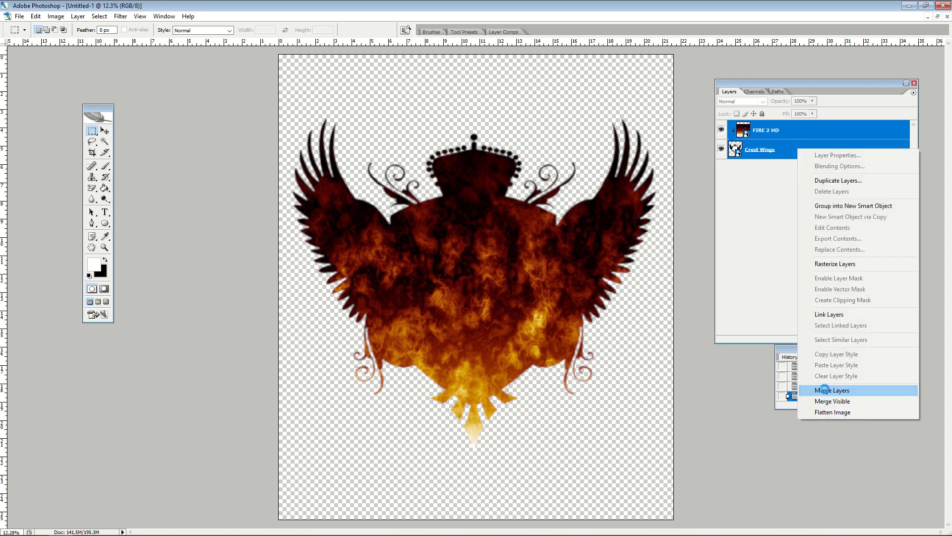
click(833, 390)
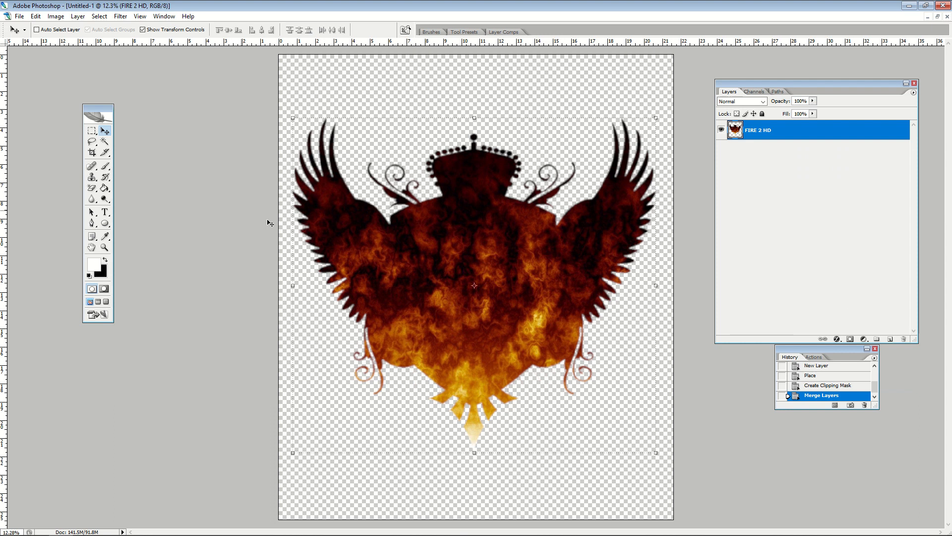
drag(473, 286, 519, 336)
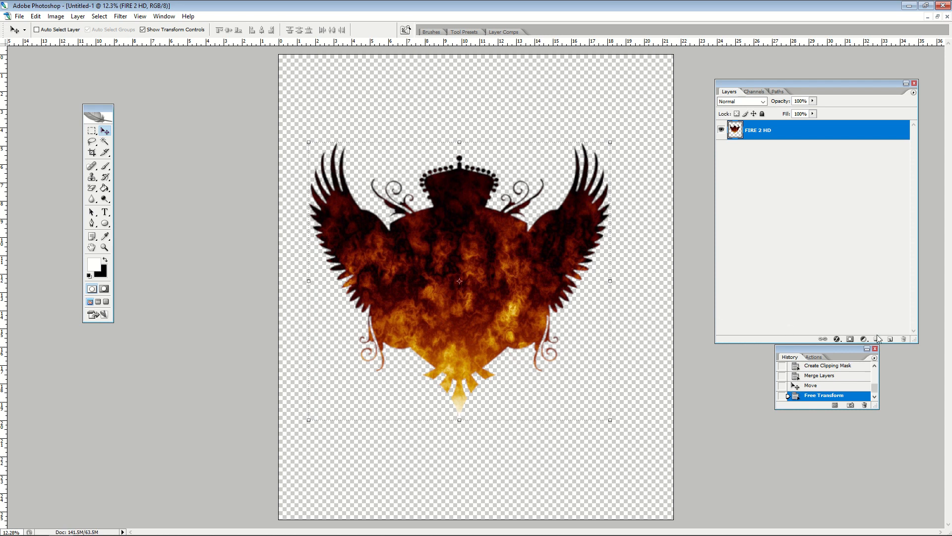
click(889, 339)
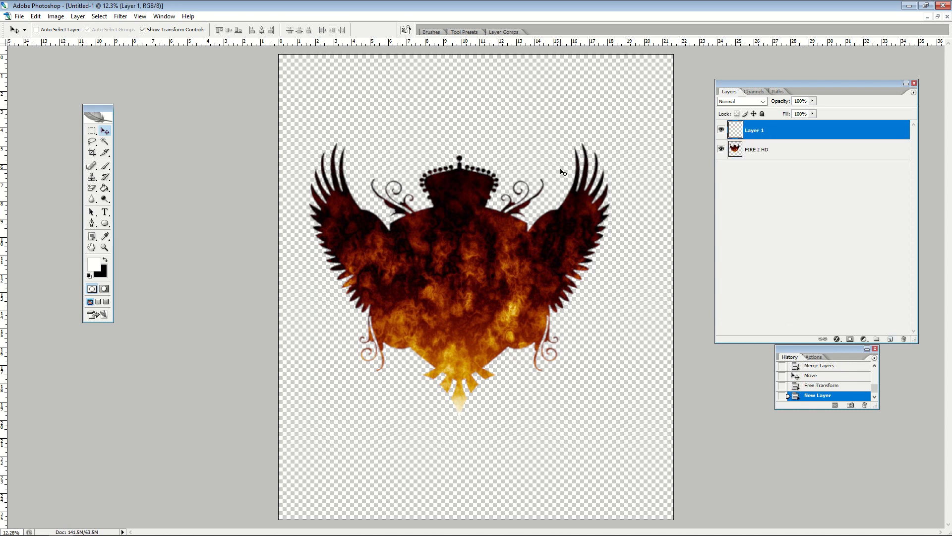
Center the fiery crest on the white circle layer, then deselect both layers
click(105, 222)
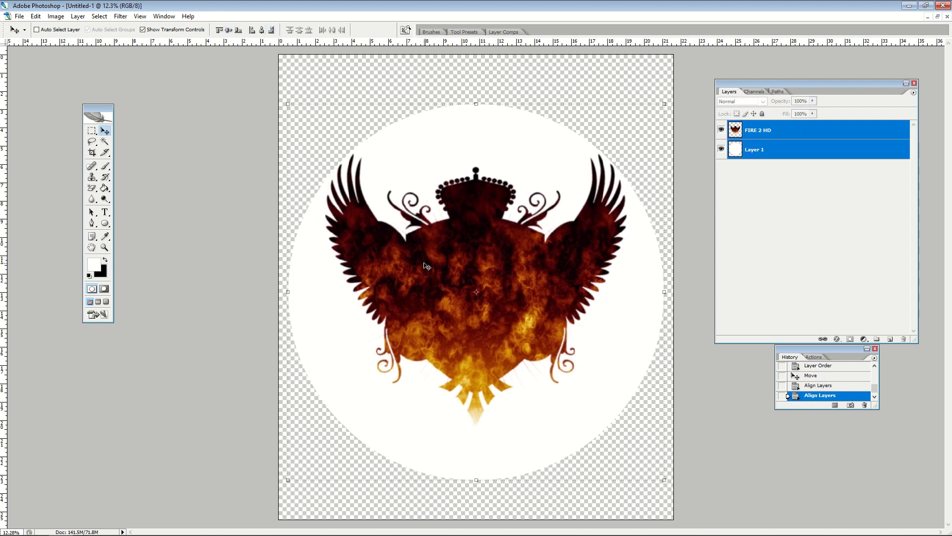
click(783, 135)
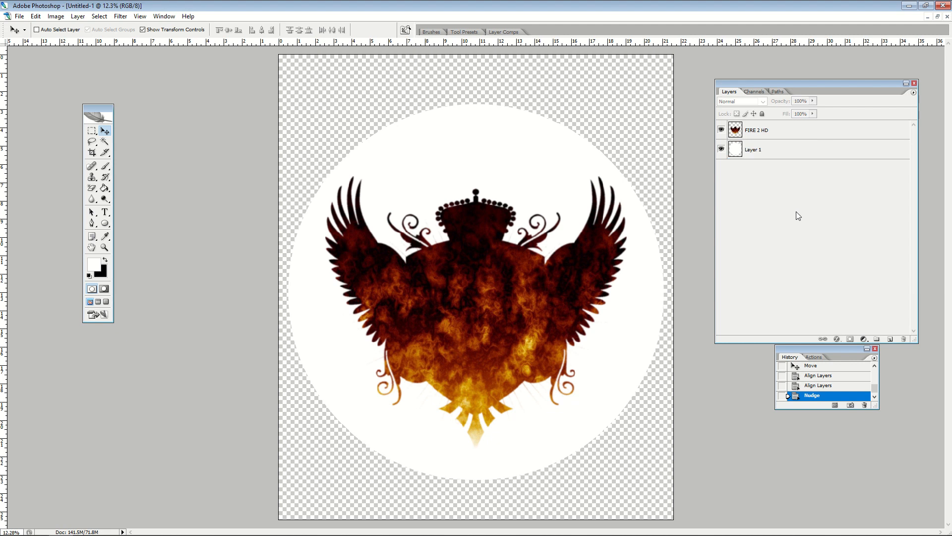
mouse_move(676, 207)
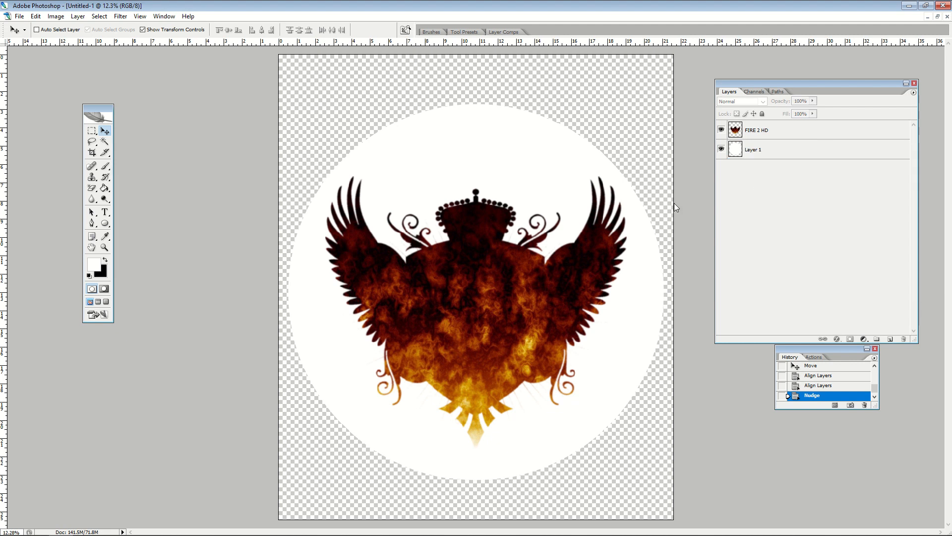
mouse_move(424, 308)
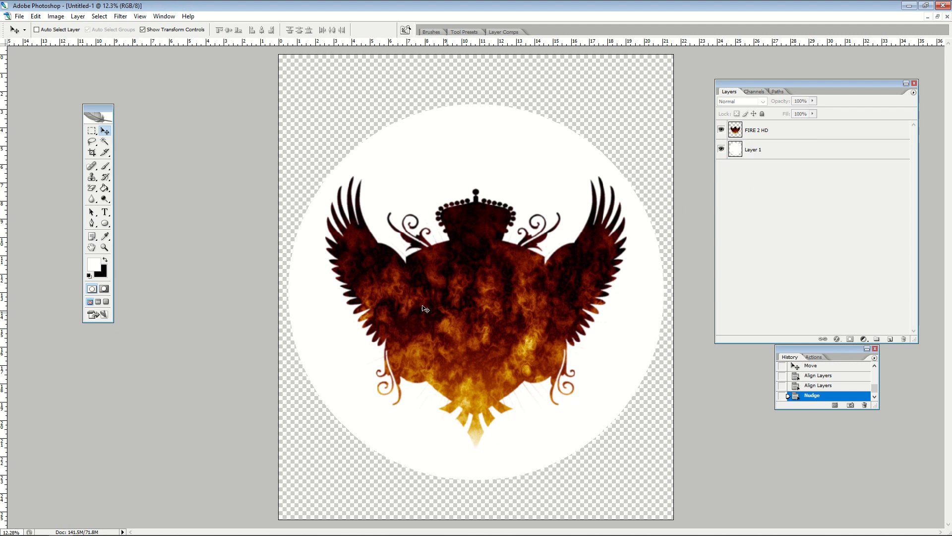
mouse_move(409, 306)
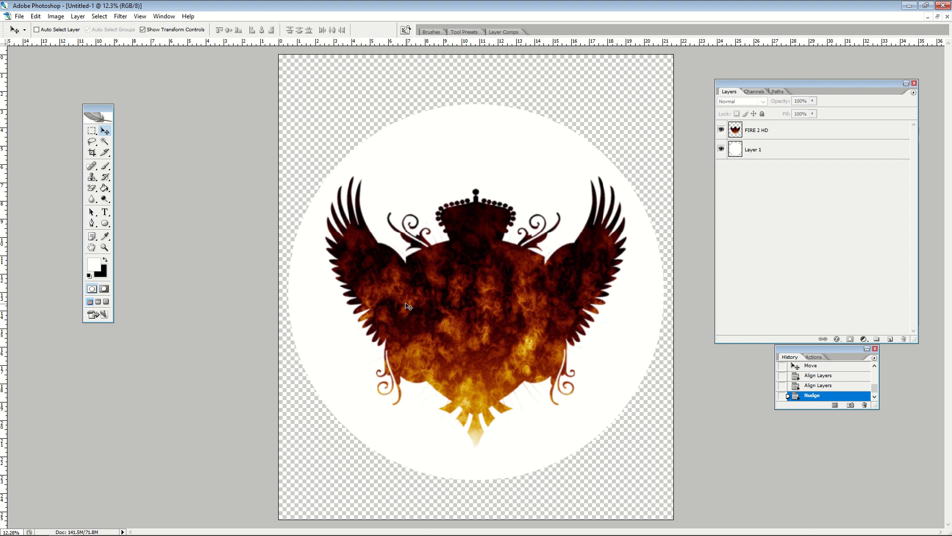
mouse_move(432, 286)
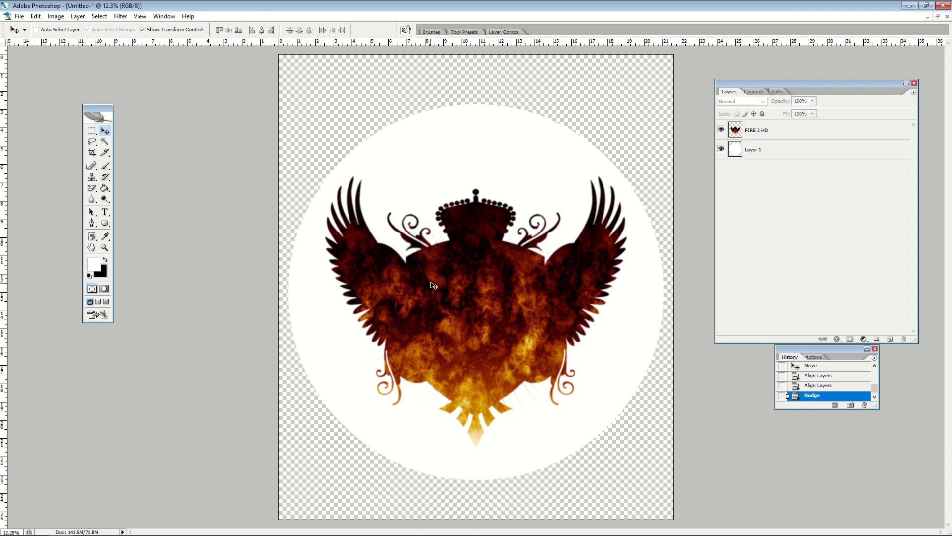
mouse_move(463, 252)
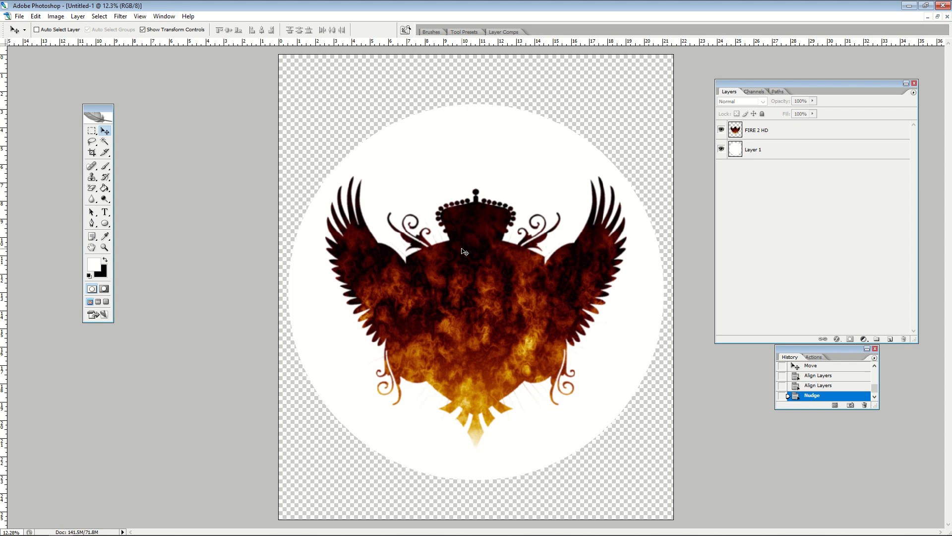
mouse_move(449, 209)
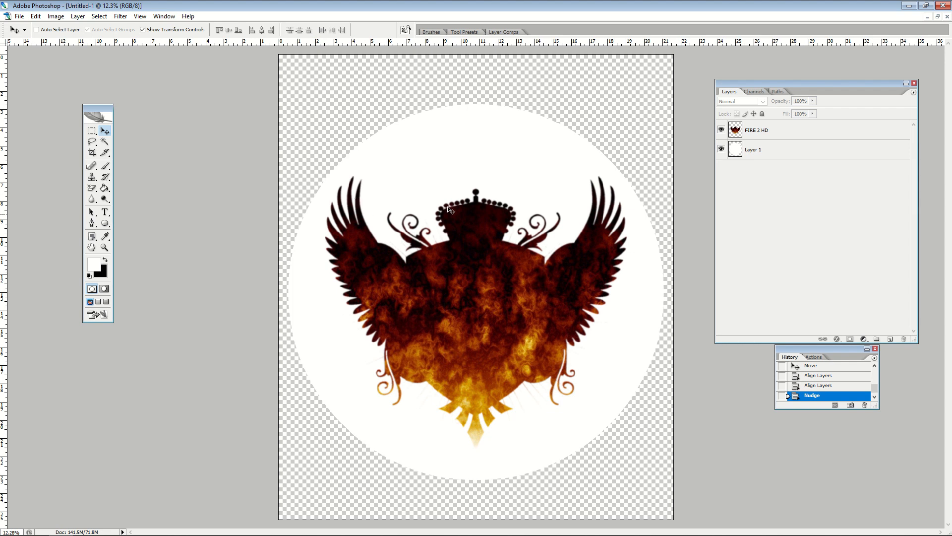